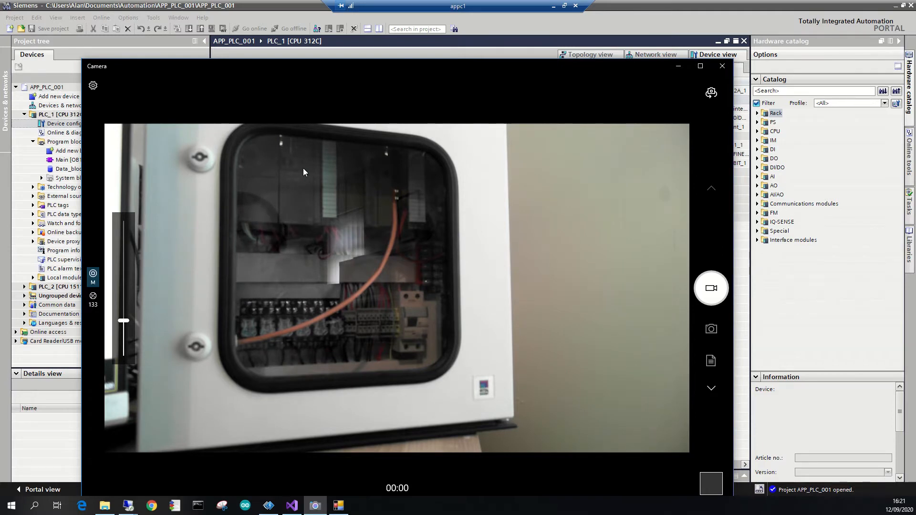
pyautogui.moveTo(292, 113)
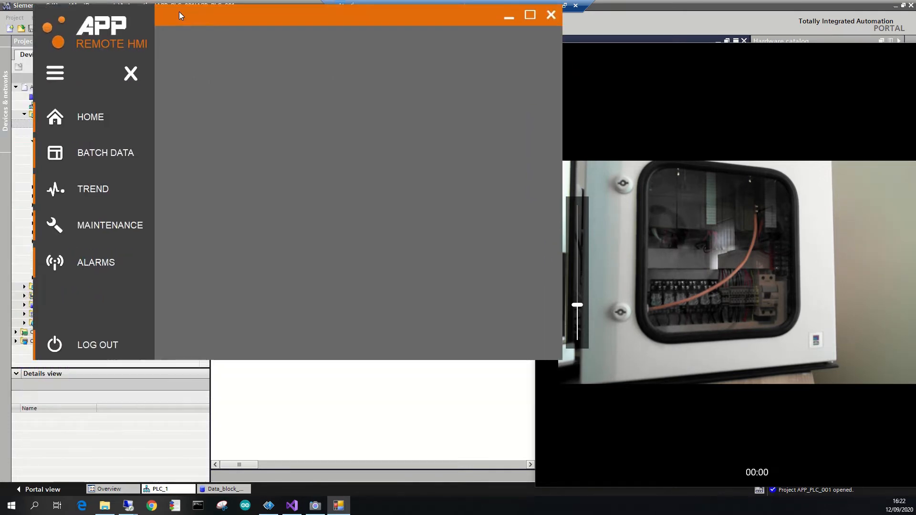
# Maximize the HMI, show Mixing Tank 106 IO Verification and switch relays 1, 5 and 6 on.
pyautogui.click(528, 14)
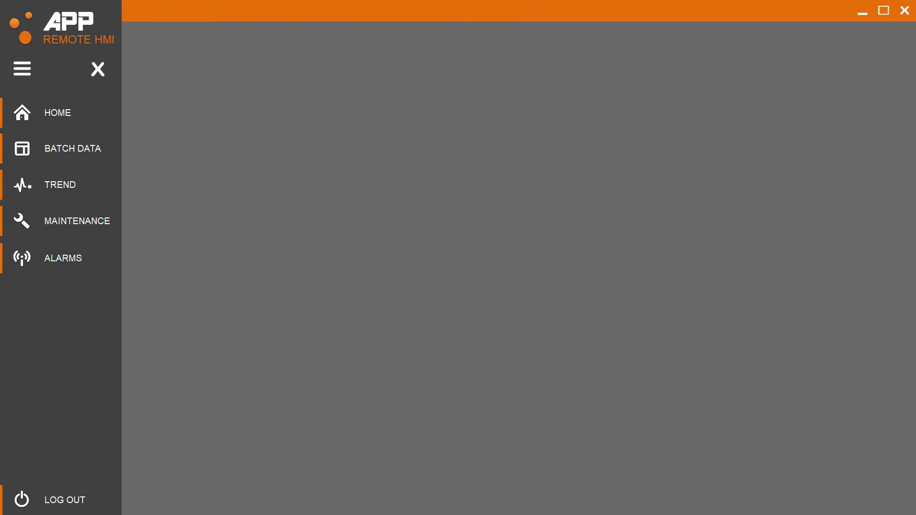
pyautogui.click(76, 221)
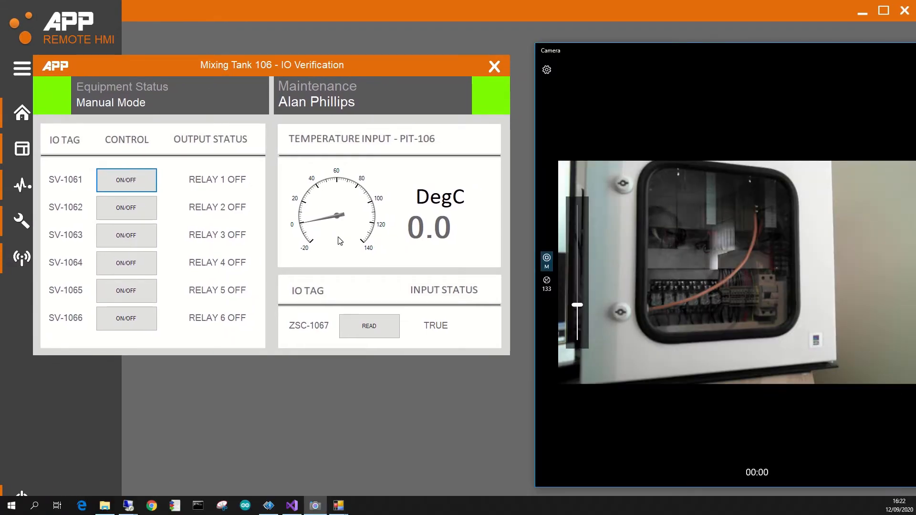
pyautogui.click(126, 179)
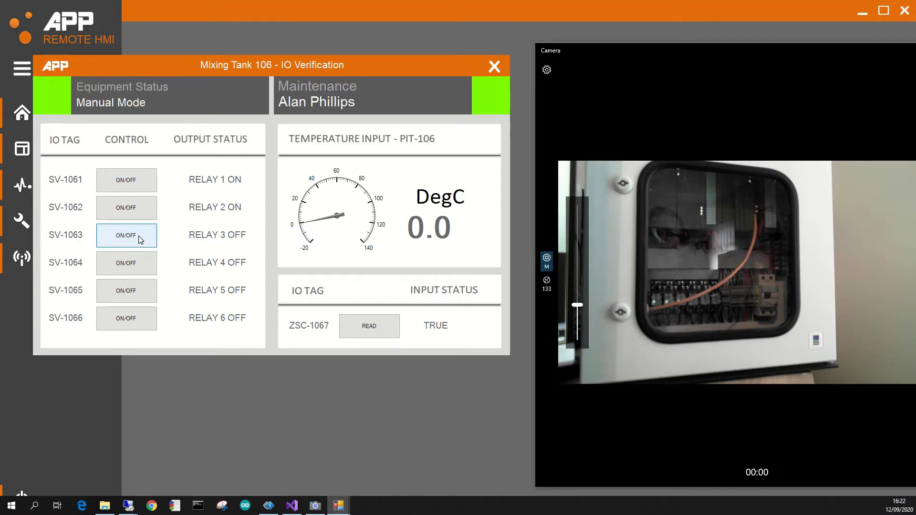
pyautogui.click(126, 207)
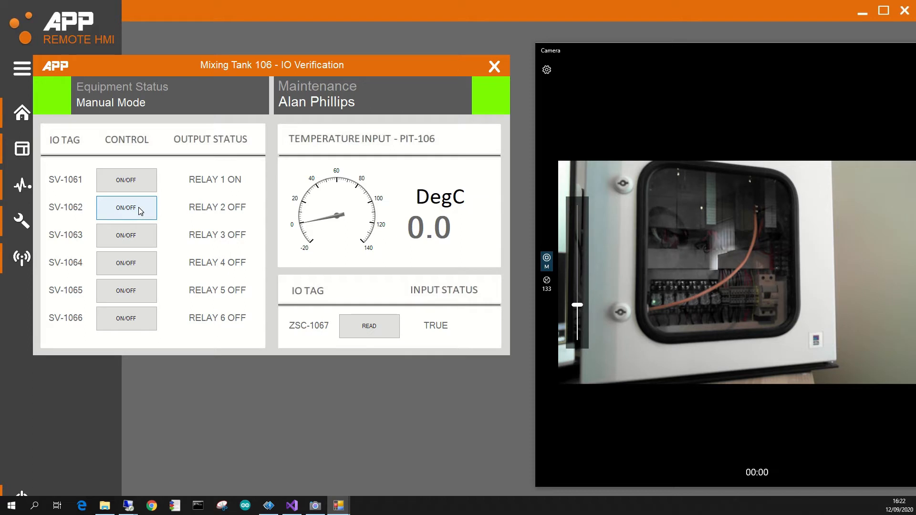
pyautogui.click(126, 290)
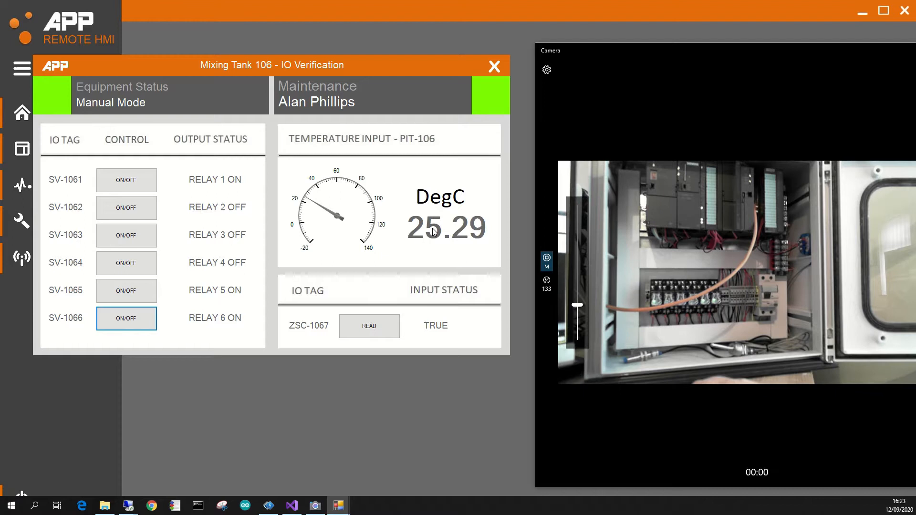
# Read the ZSC-1067 input so its status refreshes to False.
pyautogui.click(369, 325)
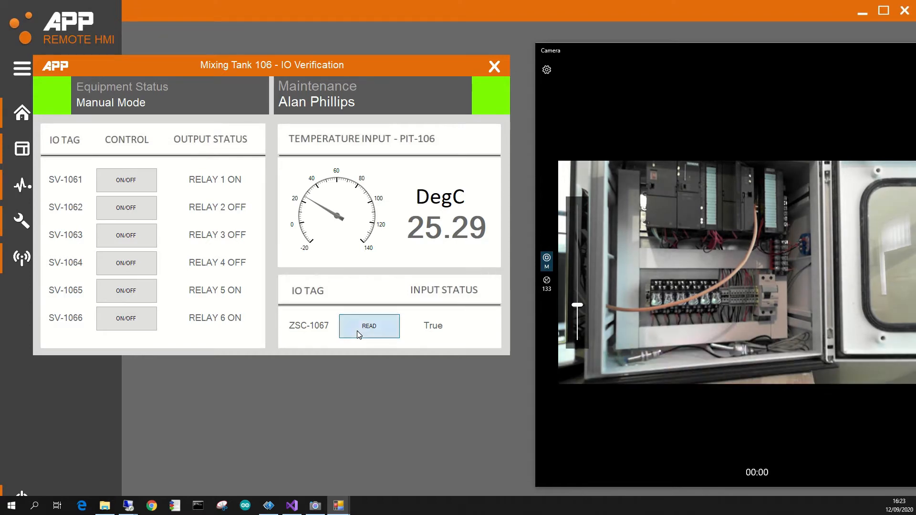
pyautogui.click(368, 326)
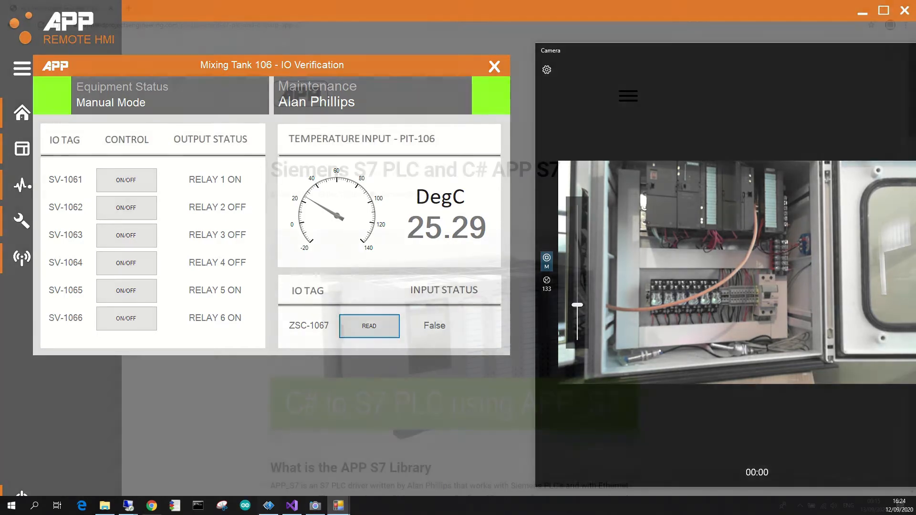
# Show the Applied Projects Engineering article on the APP_S7 library in Chrome.
pyautogui.click(494, 65)
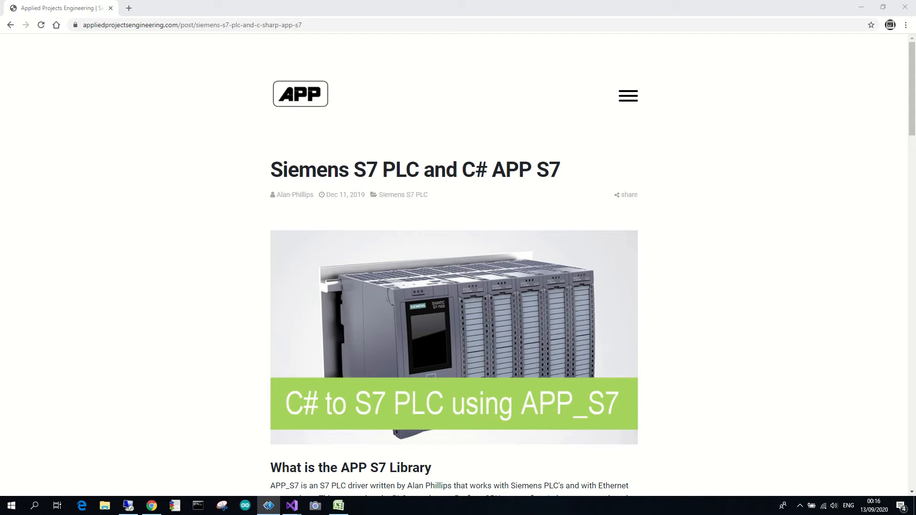
pyautogui.moveTo(129, 238)
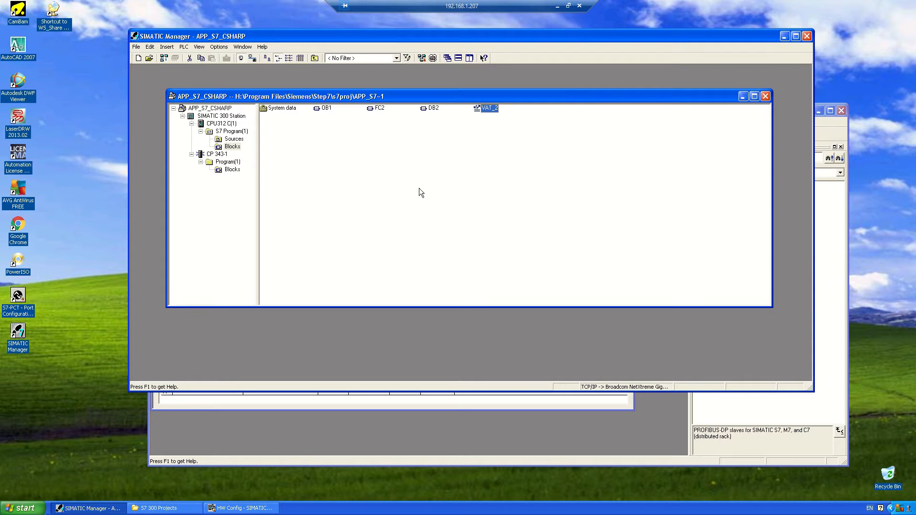
# View data block DB2 with its Relay1–Relay9, ZSC_1 and INT1 variables.
pyautogui.click(431, 108)
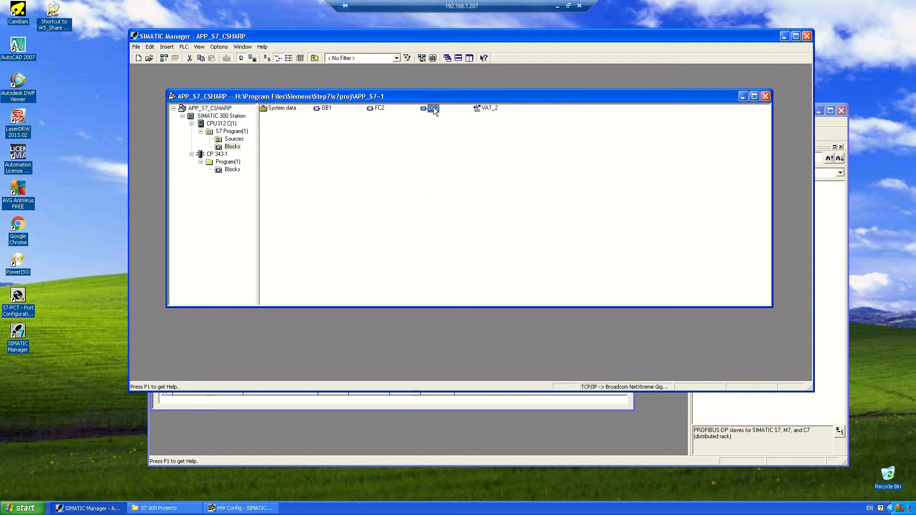
pyautogui.doubleClick(430, 107)
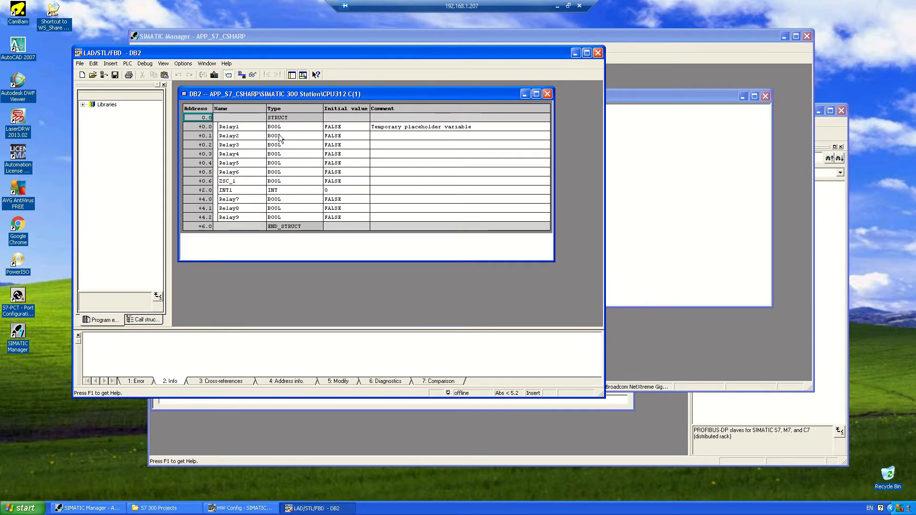
pyautogui.moveTo(257, 162)
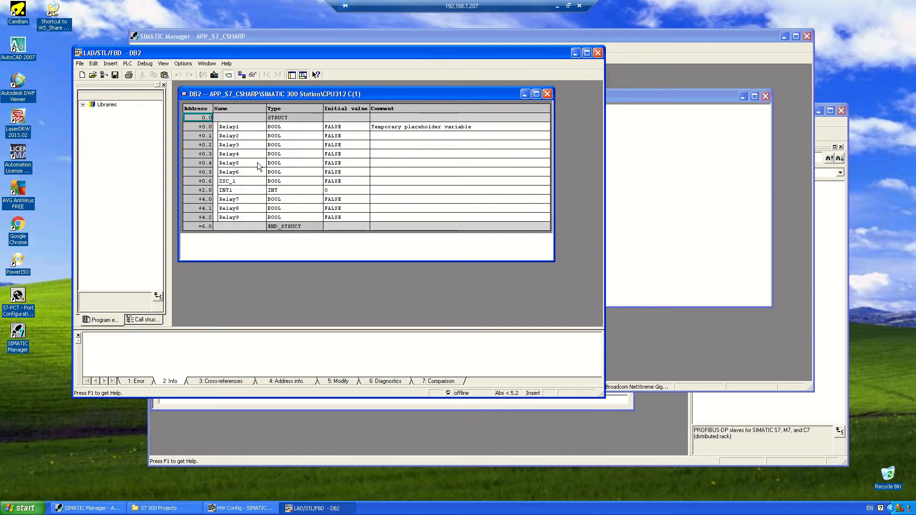
pyautogui.moveTo(597, 52)
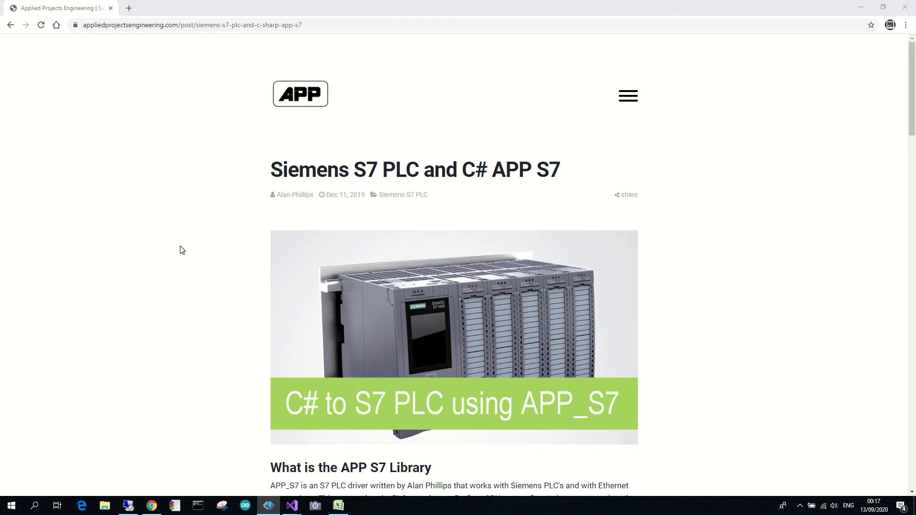
pyautogui.moveTo(212, 211)
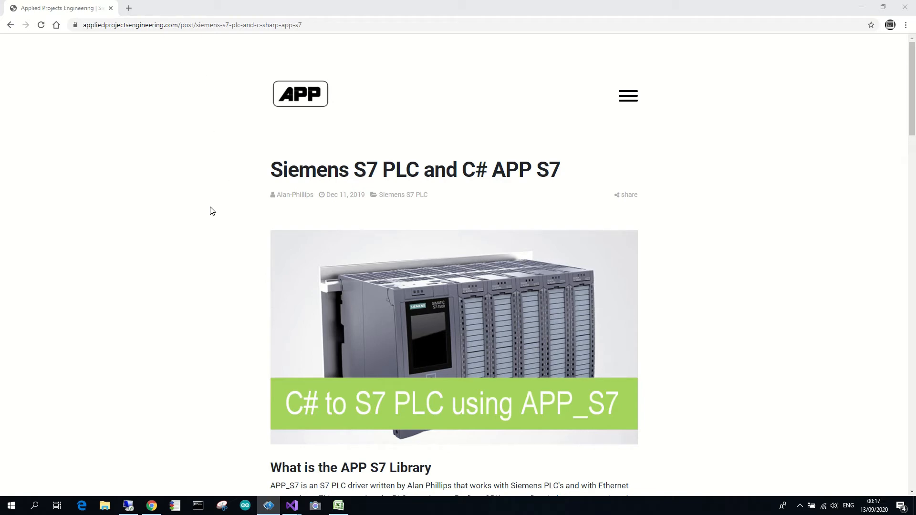
# Download and keep APP_S7.dll from the article, then launch Visual Studio 2019.
pyautogui.scroll(-3)
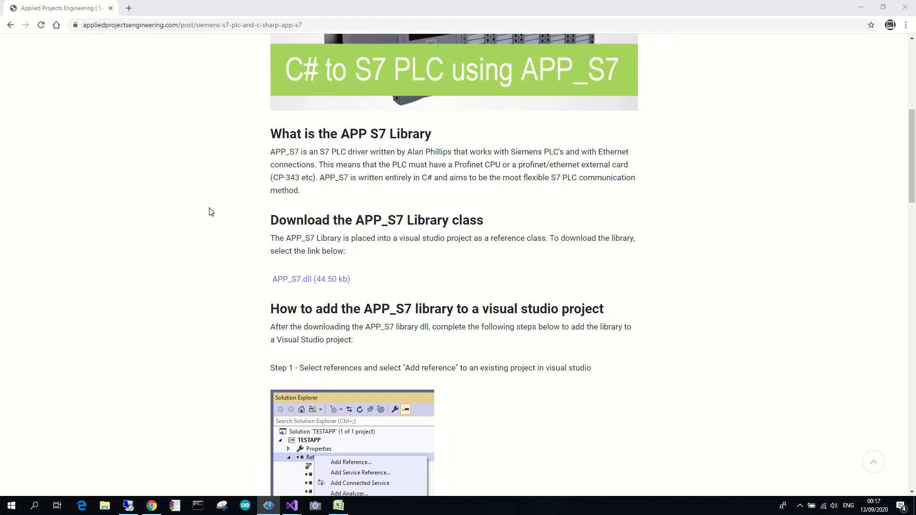
pyautogui.moveTo(285, 287)
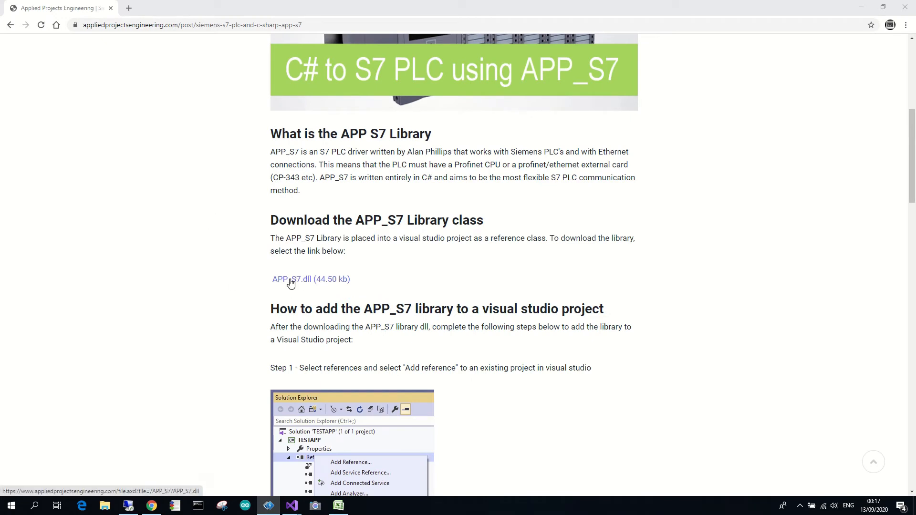
pyautogui.click(292, 279)
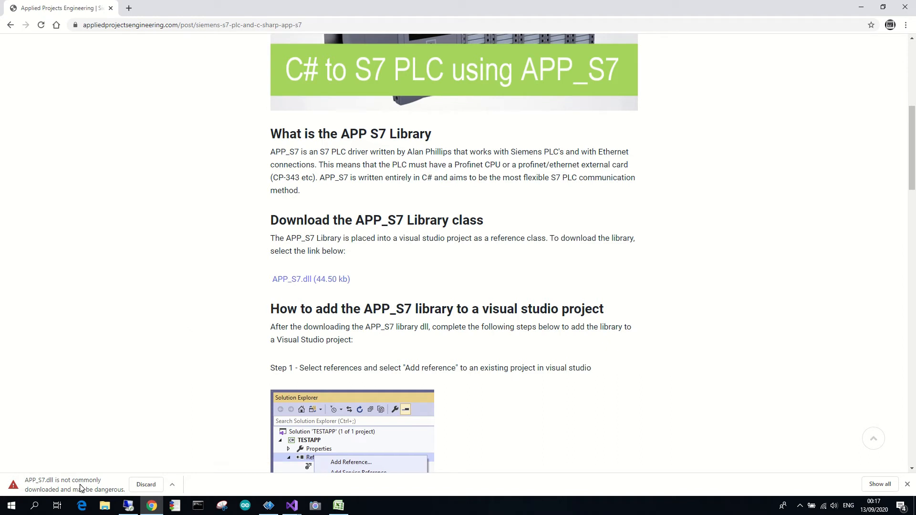
pyautogui.moveTo(41, 488)
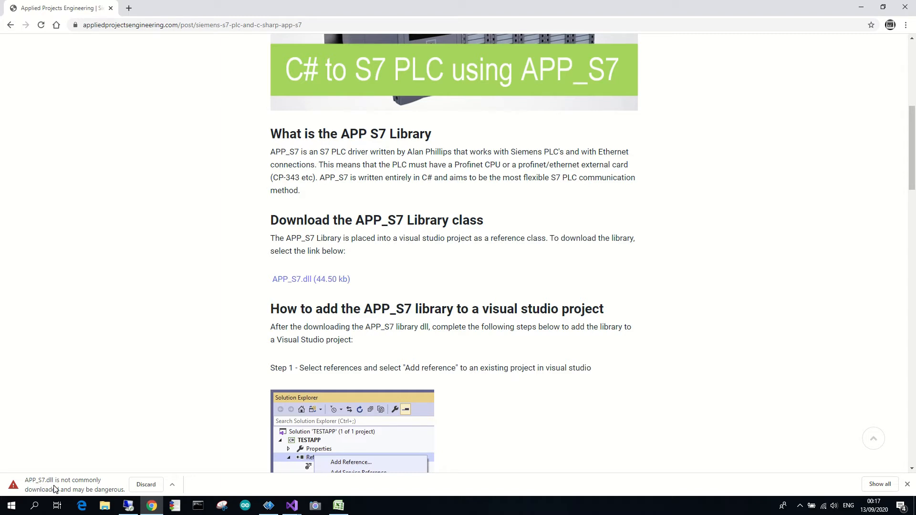
pyautogui.moveTo(57, 490)
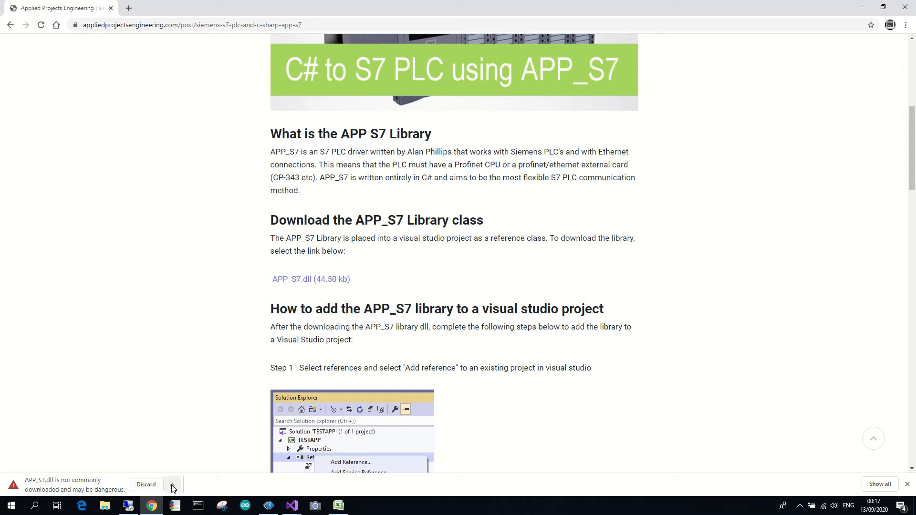
pyautogui.click(171, 485)
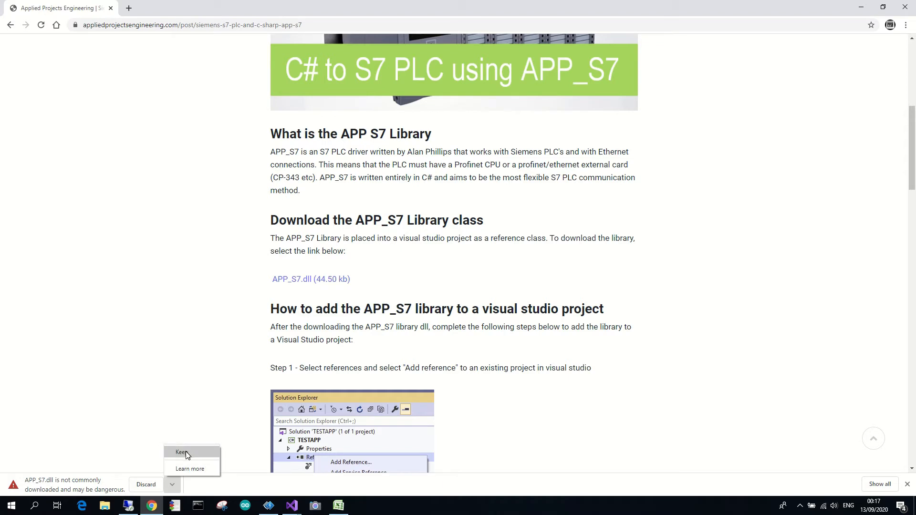
pyautogui.moveTo(200, 455)
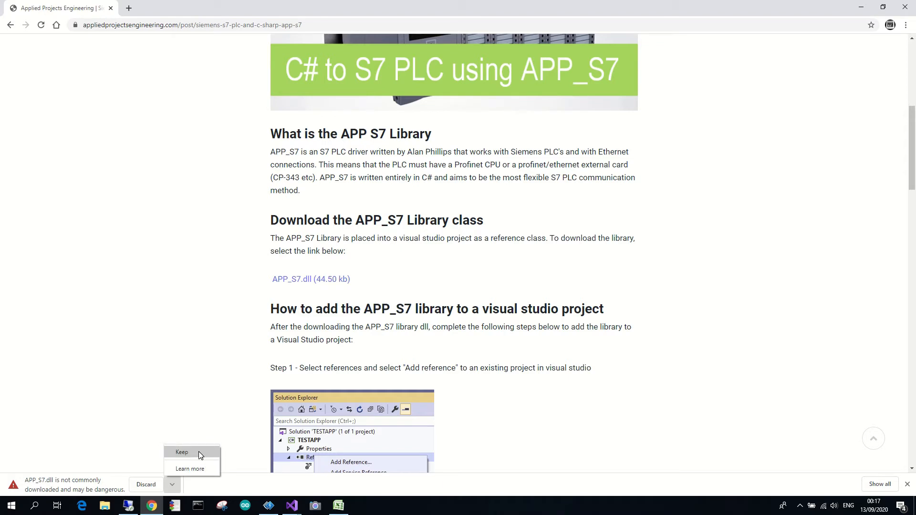
pyautogui.click(181, 452)
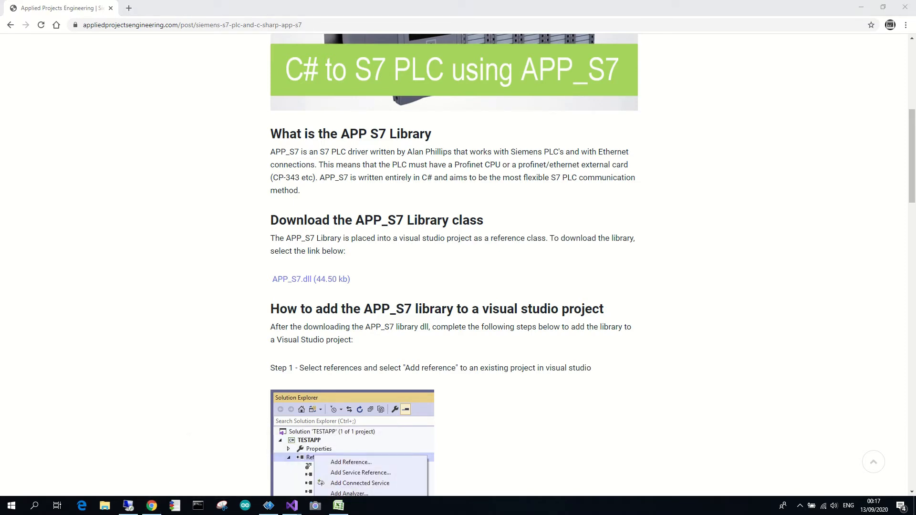
pyautogui.click(292, 506)
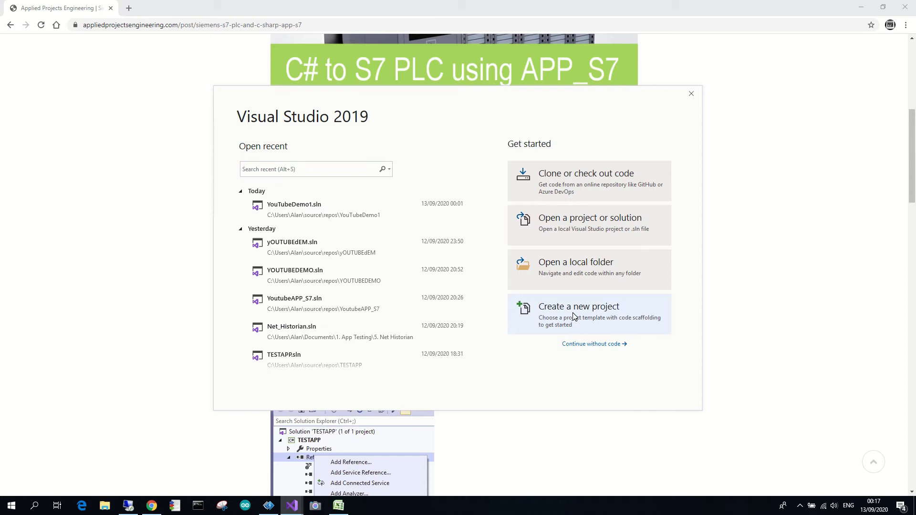
# Create a Windows Forms App (.NET Framework) project named Demo1 and expand its References.
pyautogui.click(579, 307)
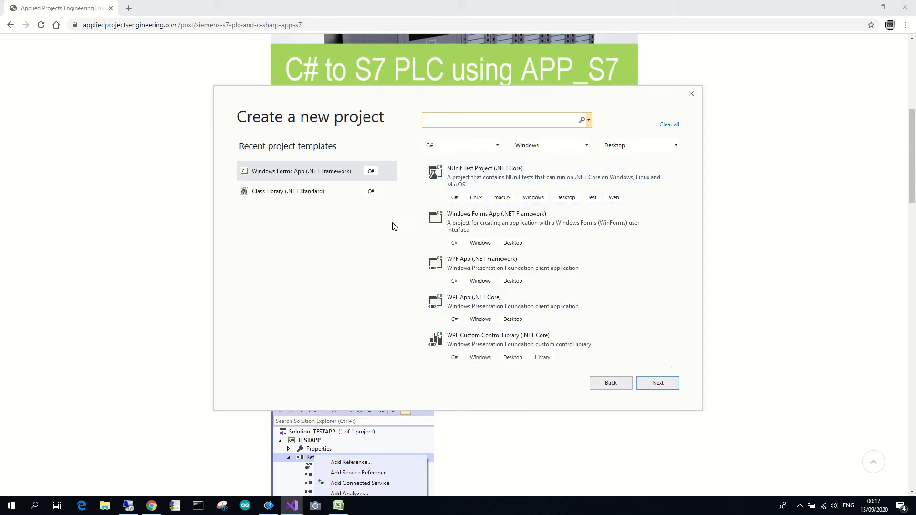
pyautogui.click(496, 220)
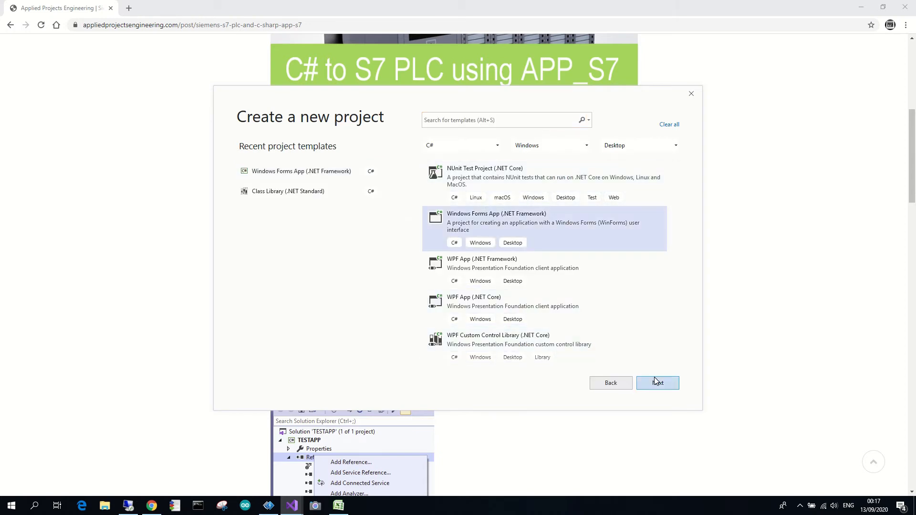
pyautogui.click(657, 383)
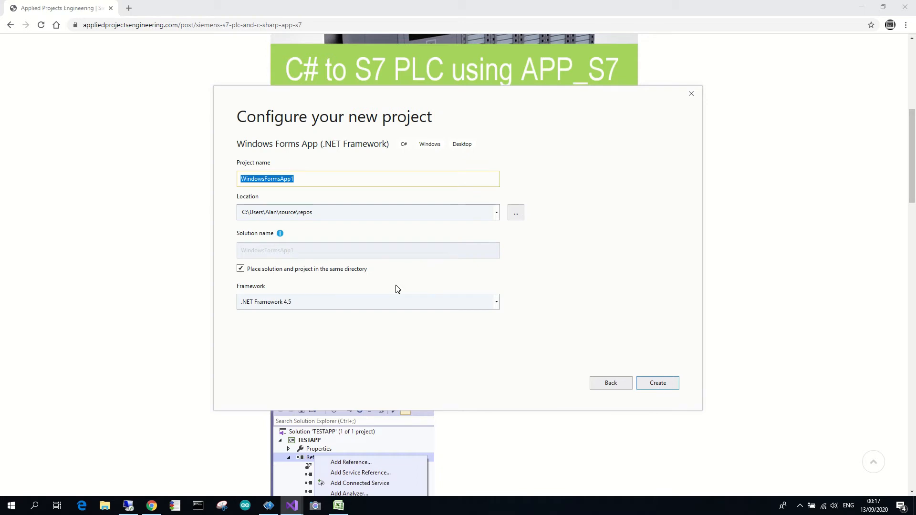
pyautogui.write('Demo1')
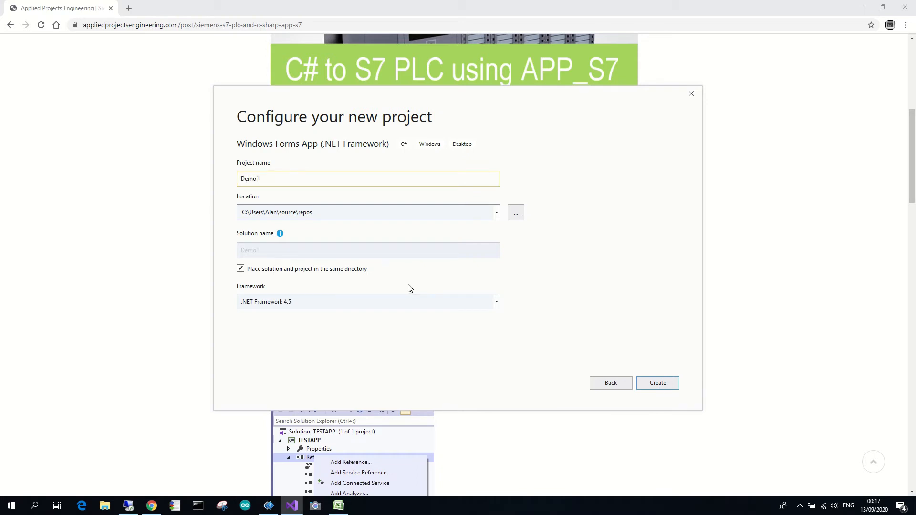
pyautogui.click(657, 383)
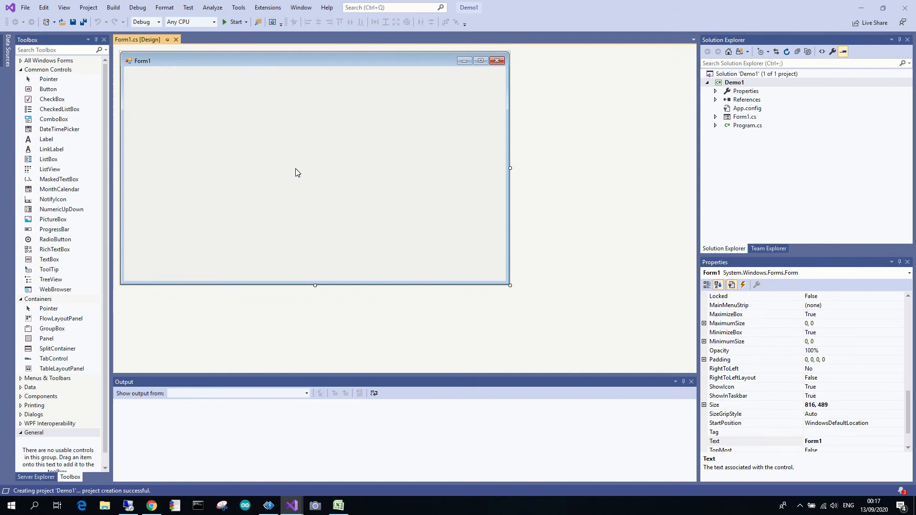
pyautogui.click(715, 99)
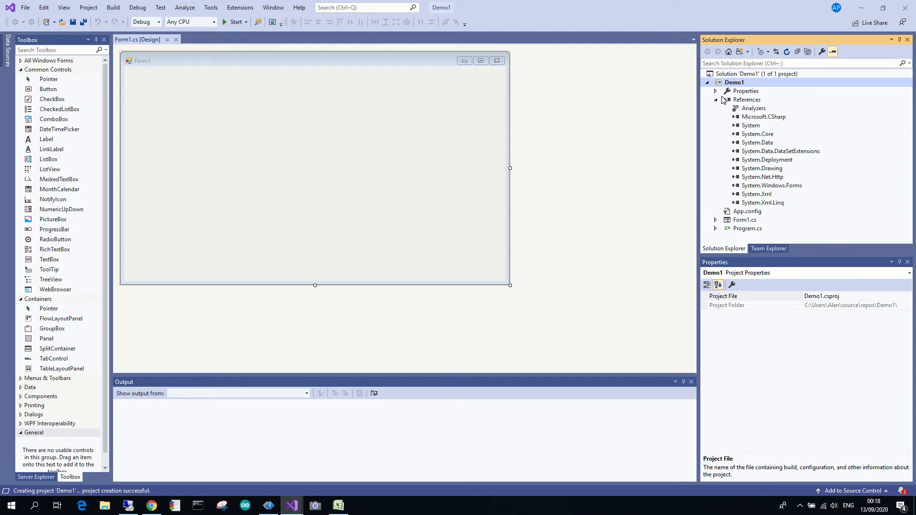
# Add a reference to the downloaded APP_S7.dll via Browse in Add Reference.
pyautogui.rightClick(747, 99)
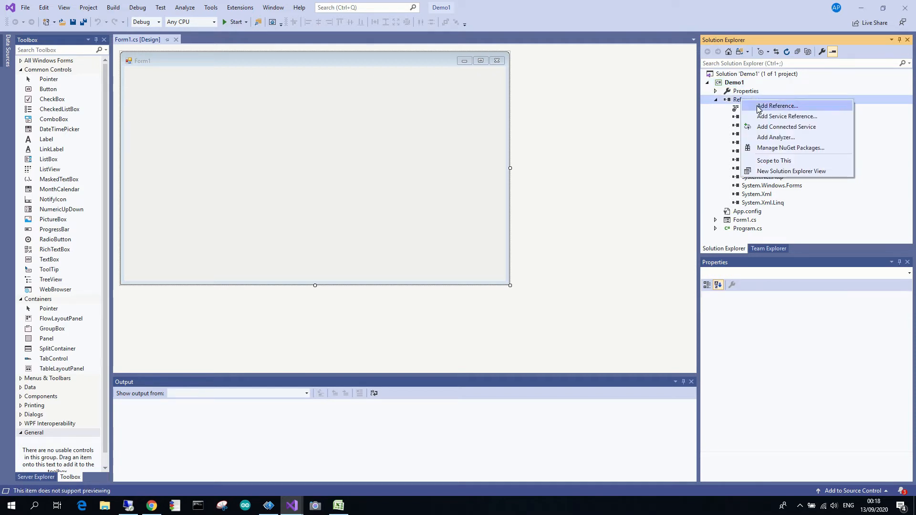
pyautogui.click(777, 106)
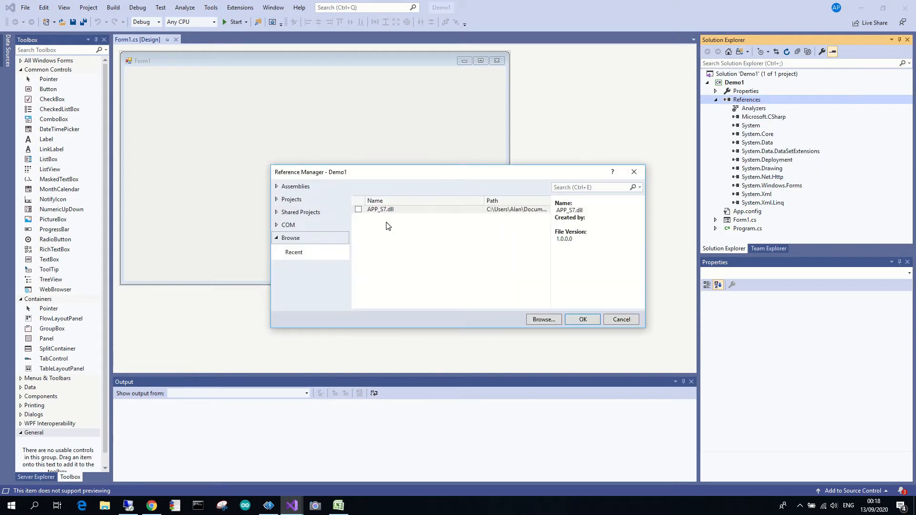
pyautogui.click(543, 320)
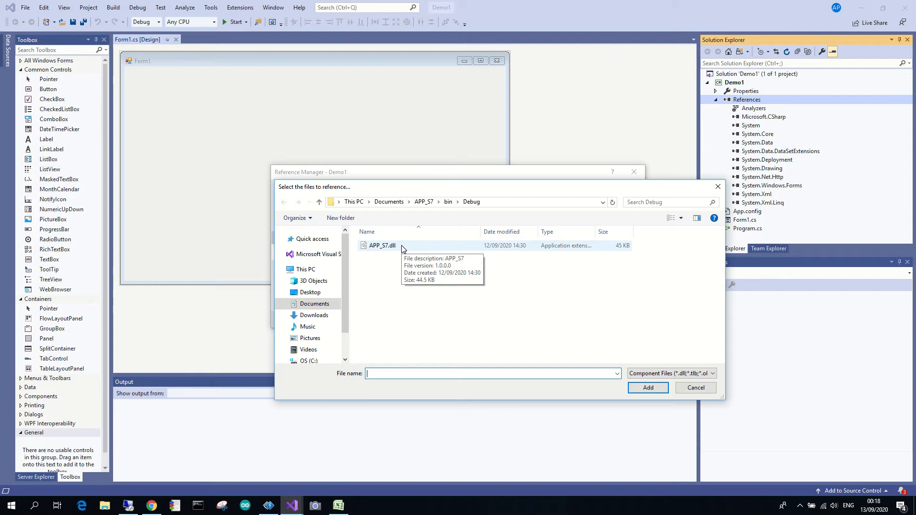
pyautogui.click(382, 245)
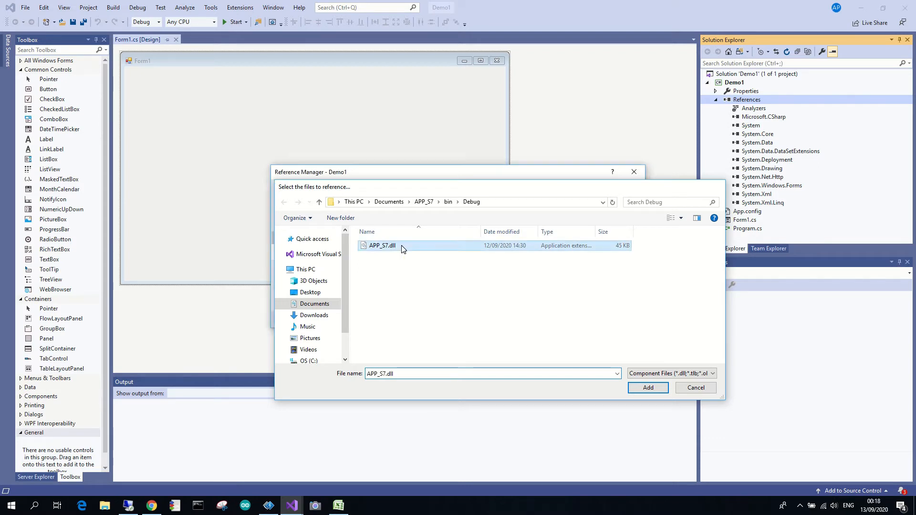
pyautogui.click(647, 387)
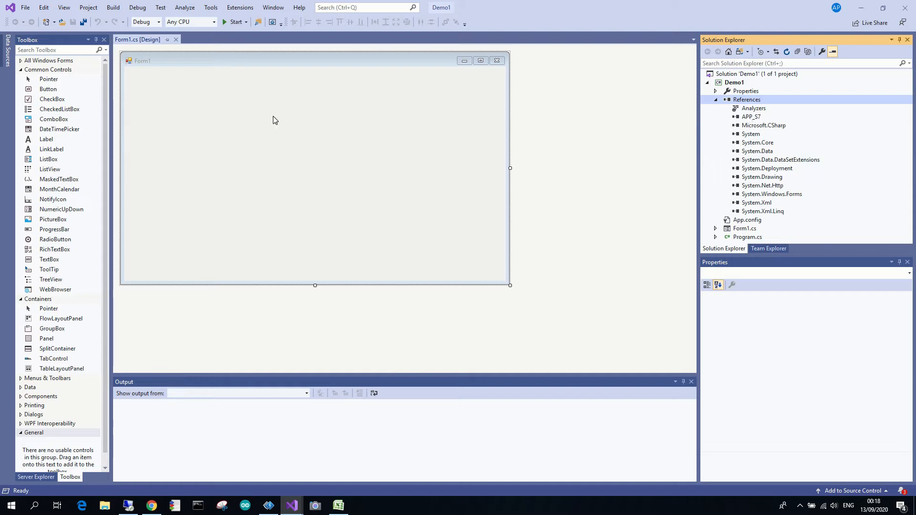
pyautogui.moveTo(104, 142)
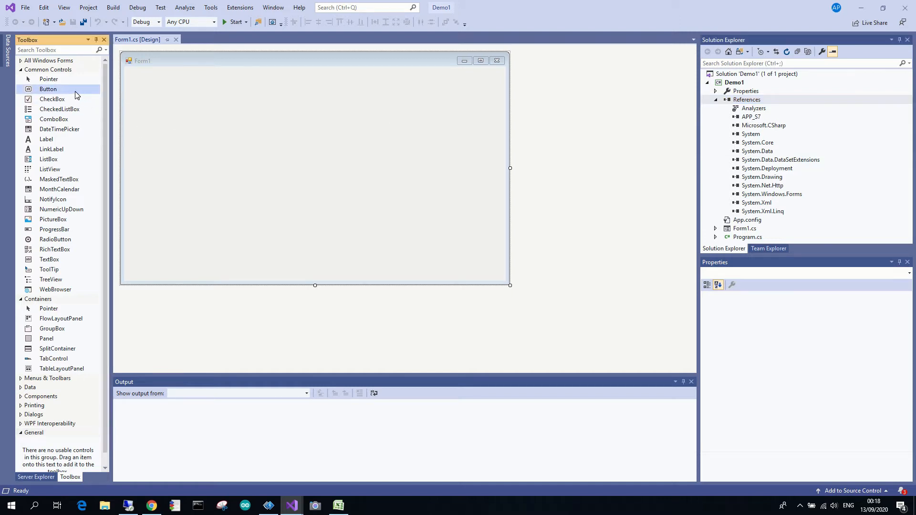
# Place button1 on Form1 and generate its empty button1_Click handler.
pyautogui.click(236, 131)
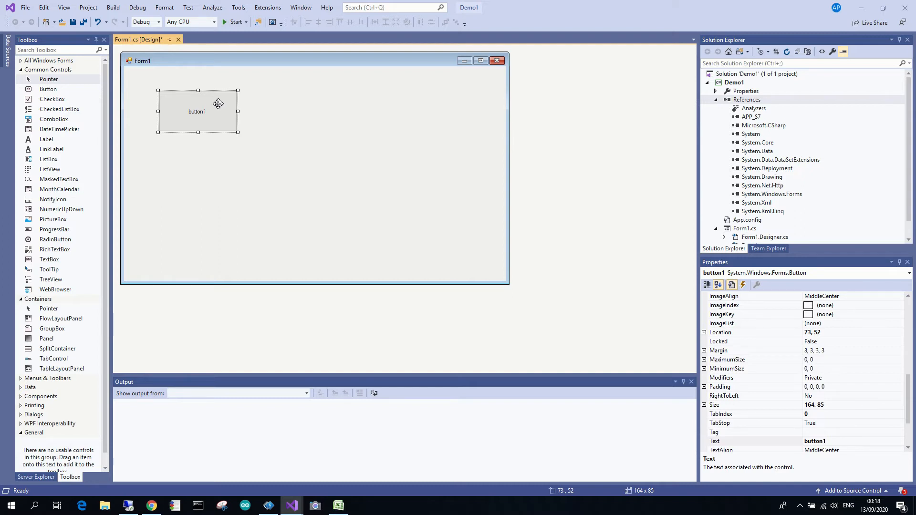
pyautogui.doubleClick(197, 111)
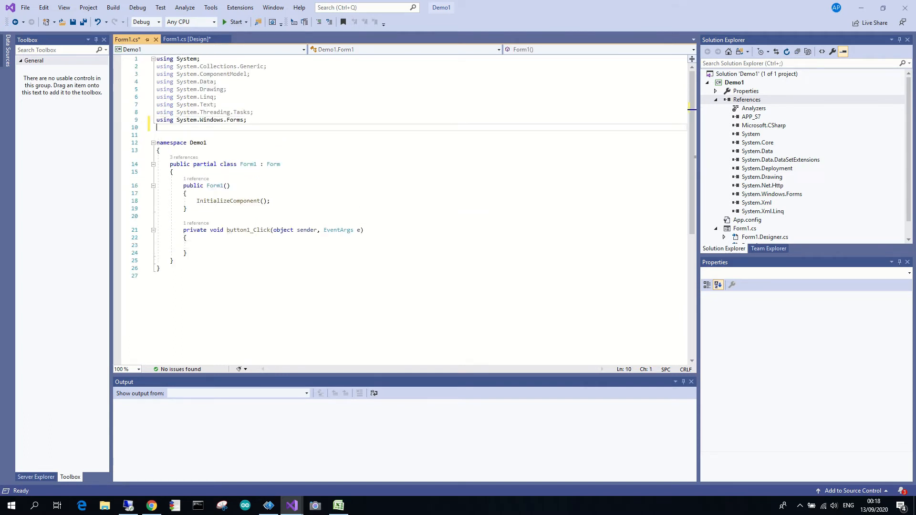
# Add the using APP_S7; directive and a blank line inside the Form1 class.
pyautogui.write('using')
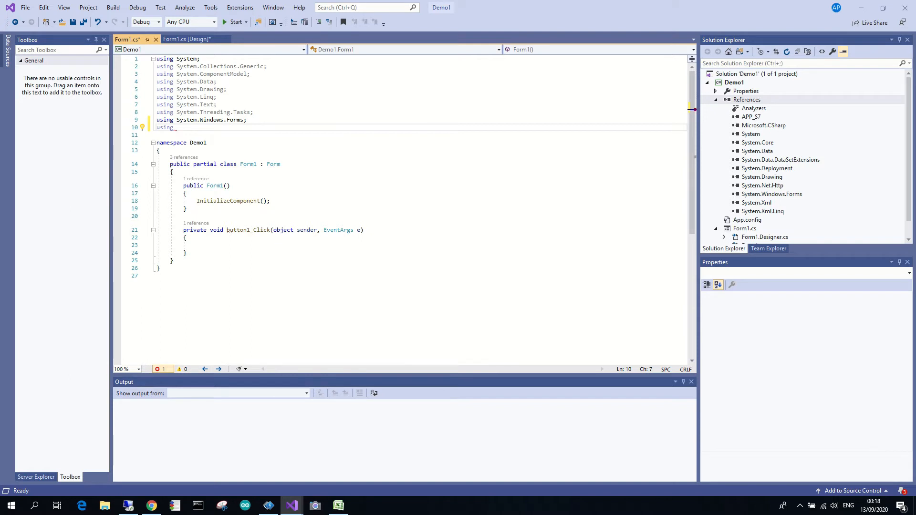
pyautogui.write('app')
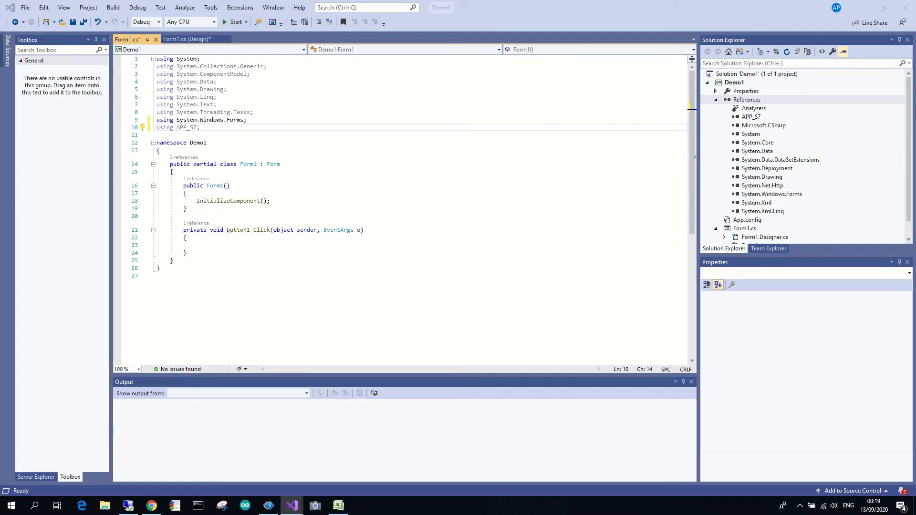
pyautogui.press('enter')
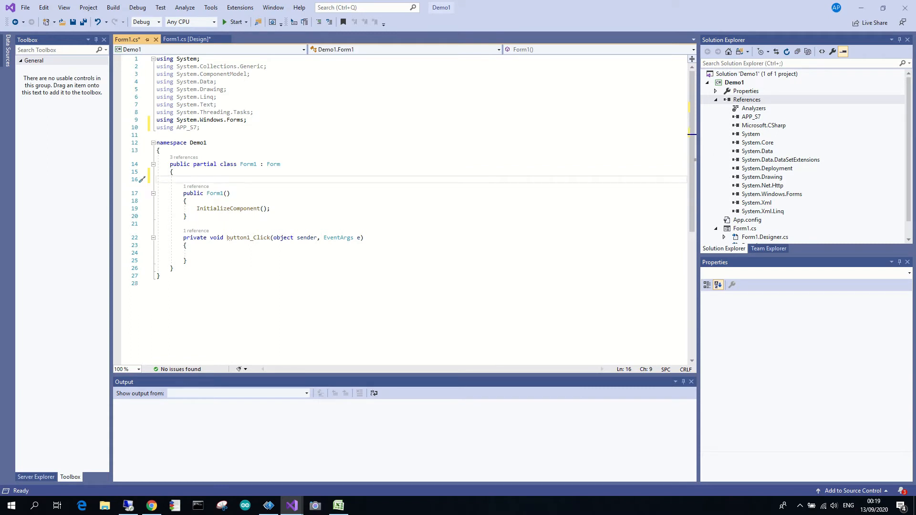
# Declare private S7Client Client, instantiate it in the constructor, and connect to 192.168.1.66 rack 0 slot 2 in button1_Click.
pyautogui.write('private S7Client Client;')
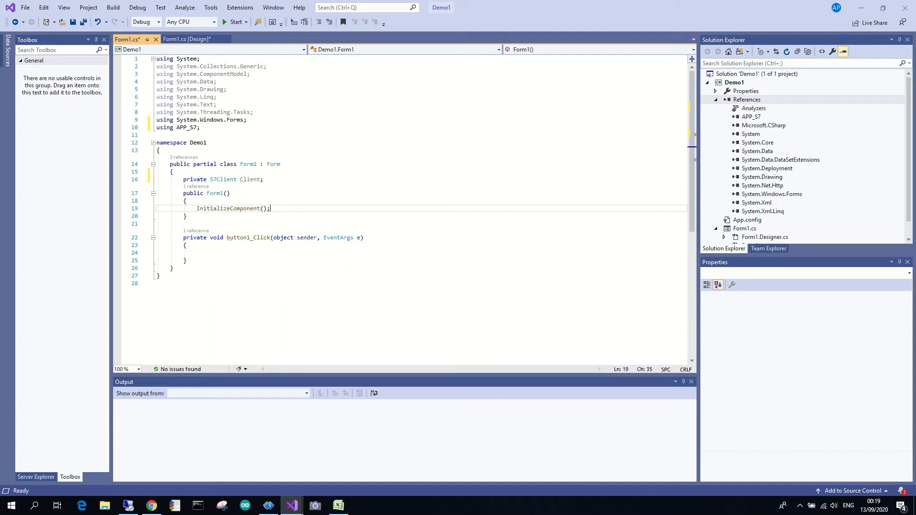
pyautogui.write('Client = new S7Client();')
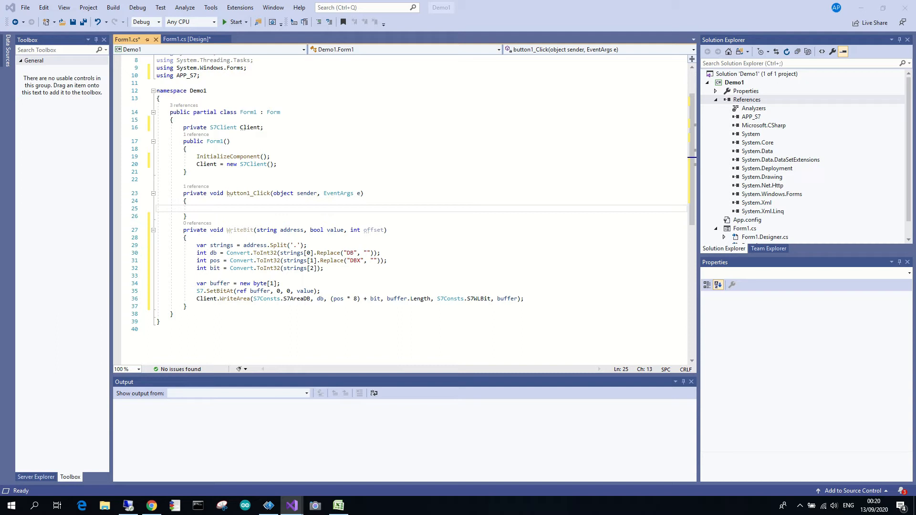
pyautogui.write('Client.ConnectTo("192.168.1.66", 0, 2);')
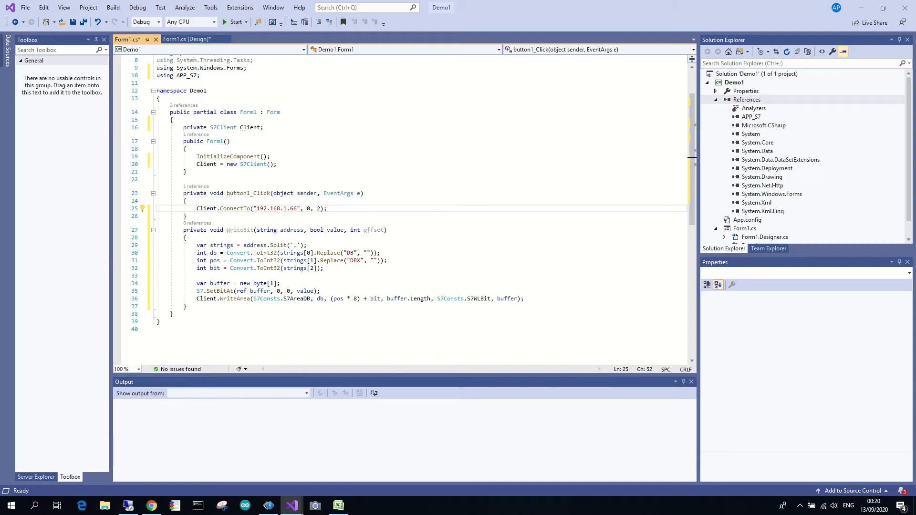
# Start a fresh line after the Client.ConnectTo("192.168.1.66", 0, 2) call in button1_Click.
pyautogui.click(325, 209)
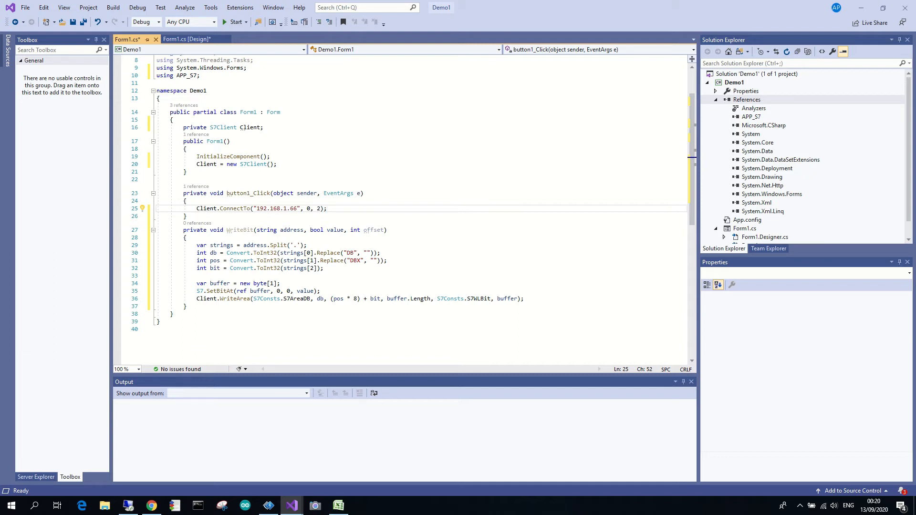
pyautogui.press('enter')
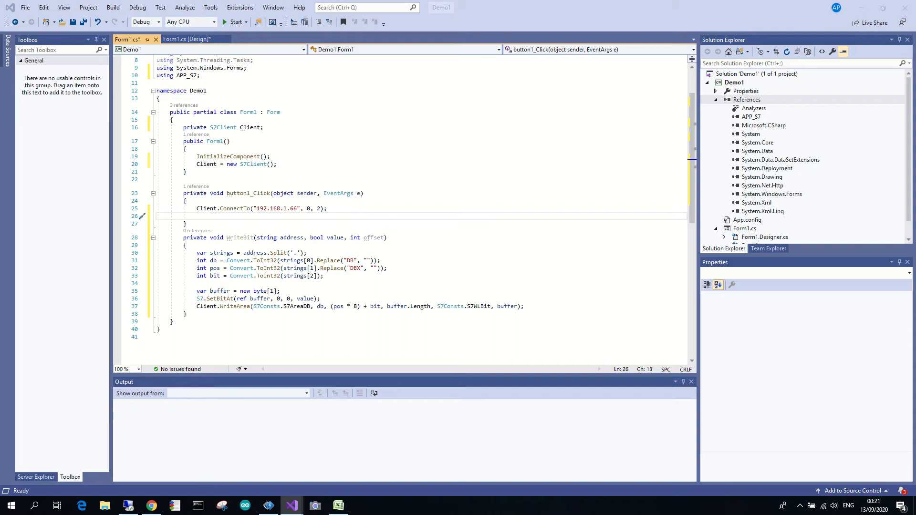
# Add WriteBit("DB2.DBX 0.1", true, 0); so the handler sets the bit after connecting.
pyautogui.write('WriteBit("DB2.DBX 0.1", true, 0);')
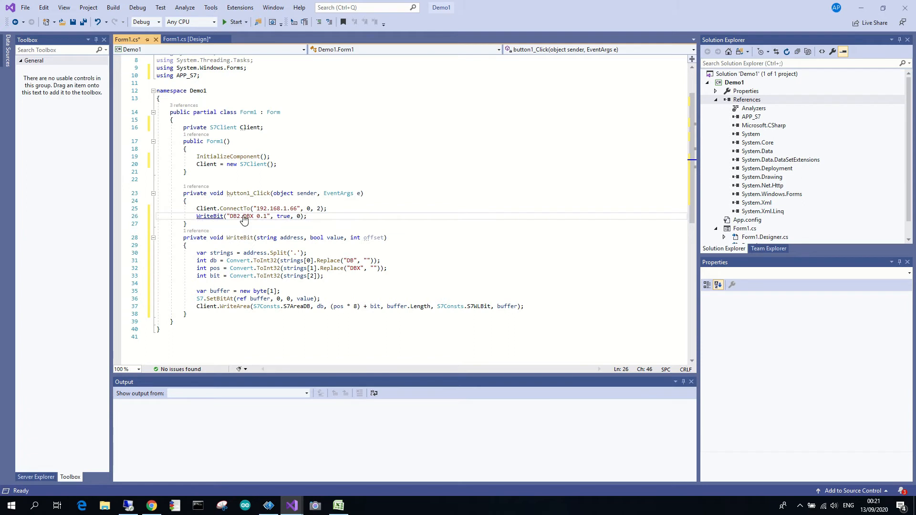
pyautogui.moveTo(314, 222)
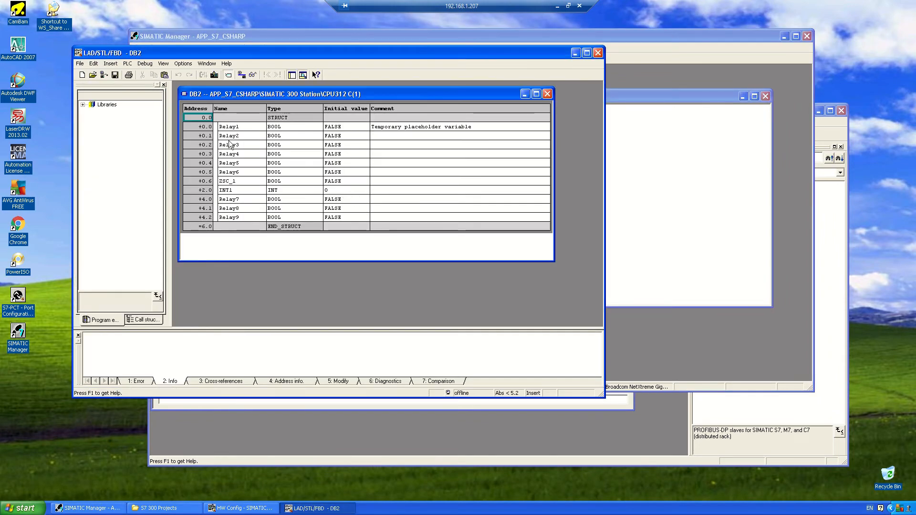
pyautogui.moveTo(205, 144)
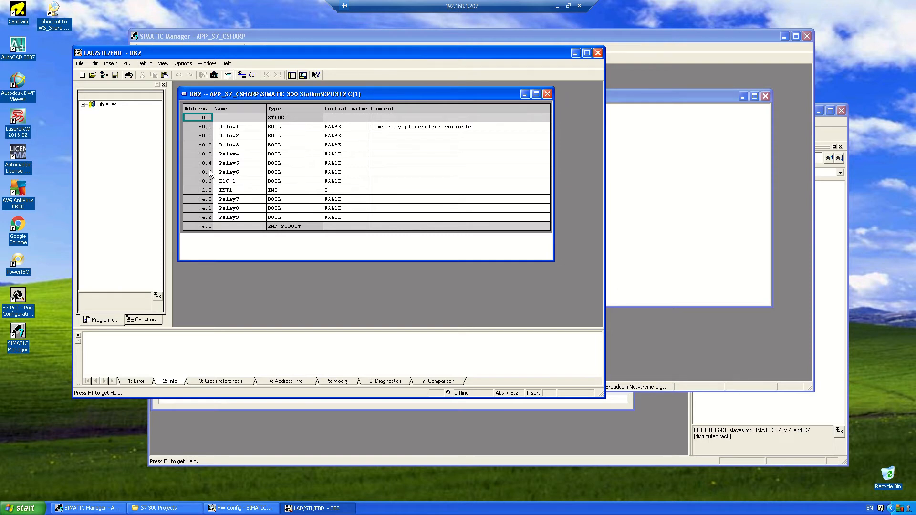
pyautogui.moveTo(207, 194)
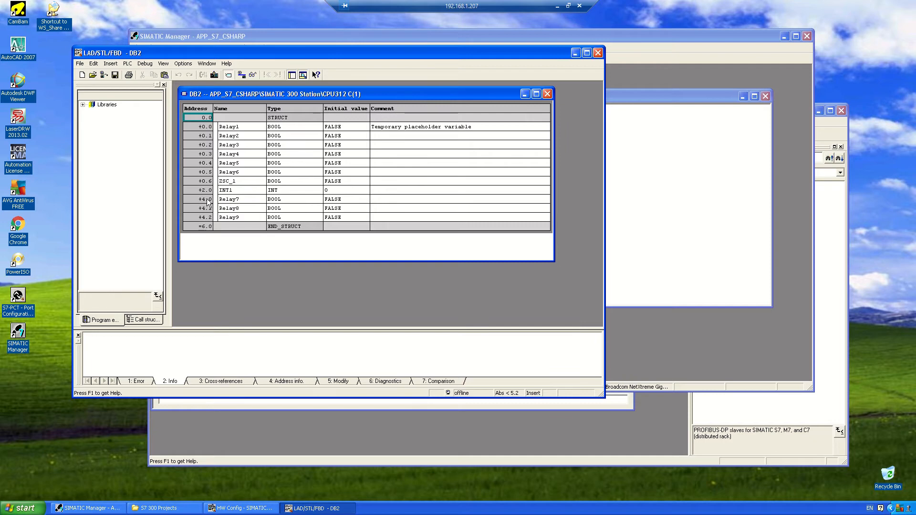
pyautogui.moveTo(209, 212)
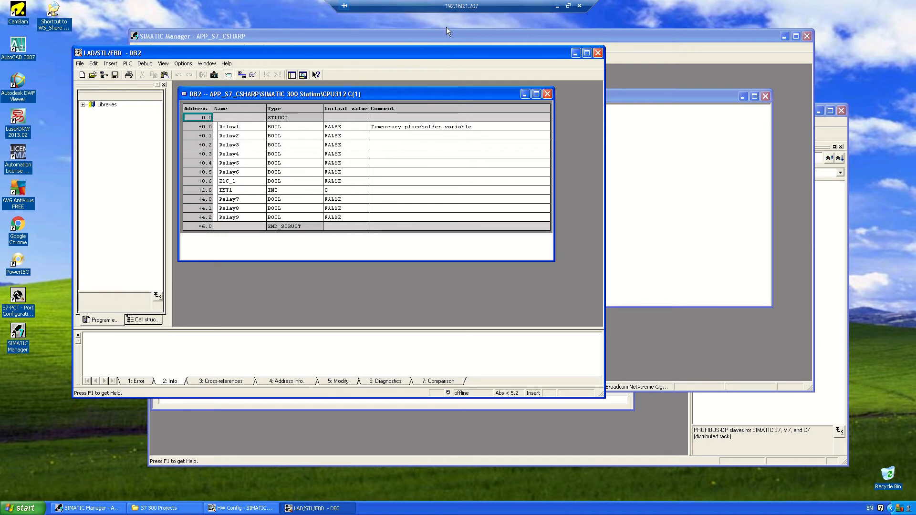
# Leave the remote PLC machine after confirming DB2 lists Relay2 at address 0.1.
pyautogui.click(291, 506)
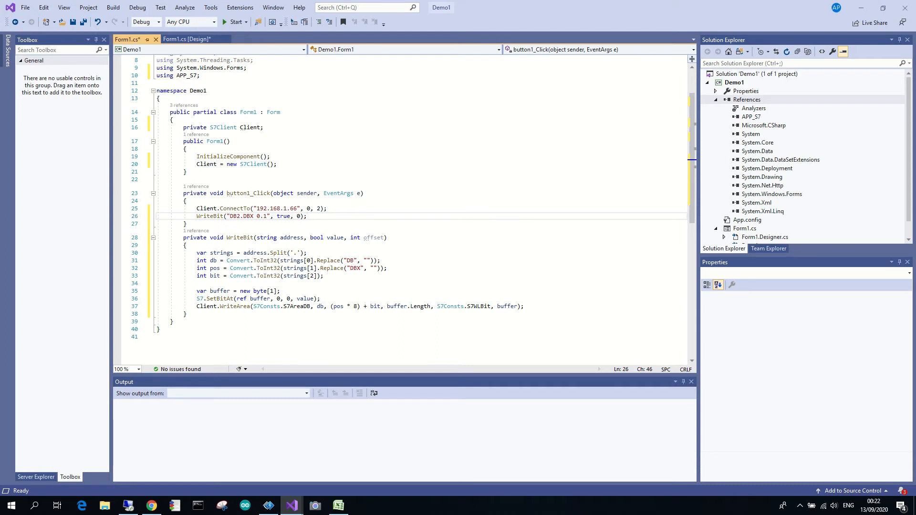
# End button1_Click with Client.Disconnect(); and start Demo1 to save, build and run it.
pyautogui.scroll(-3)
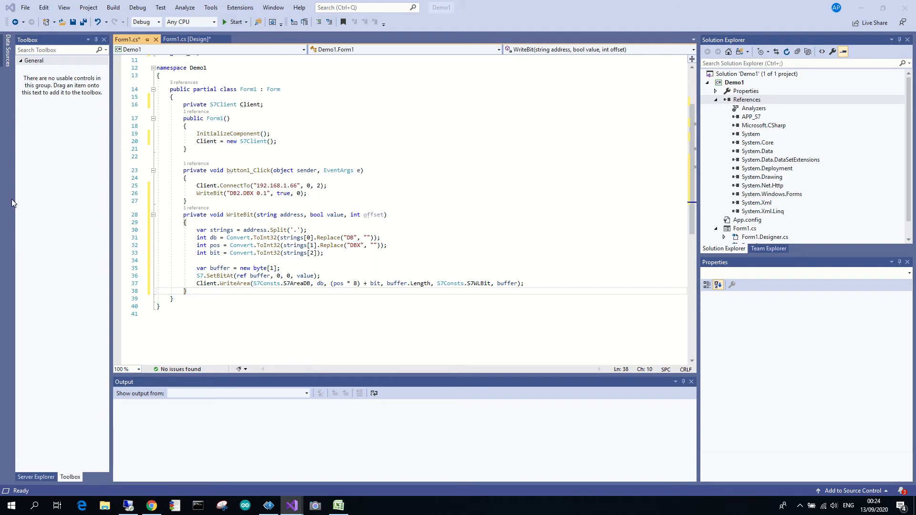
pyautogui.write('Client.Disconnect();')
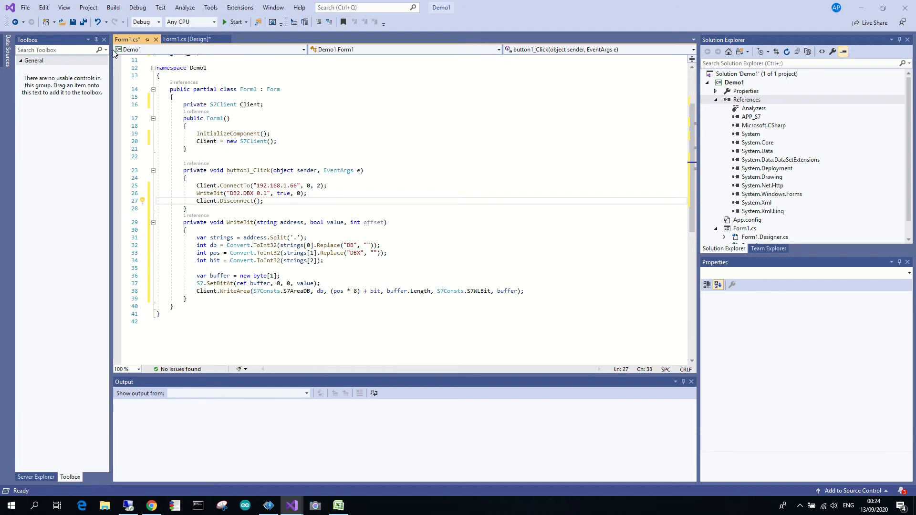
pyautogui.click(235, 22)
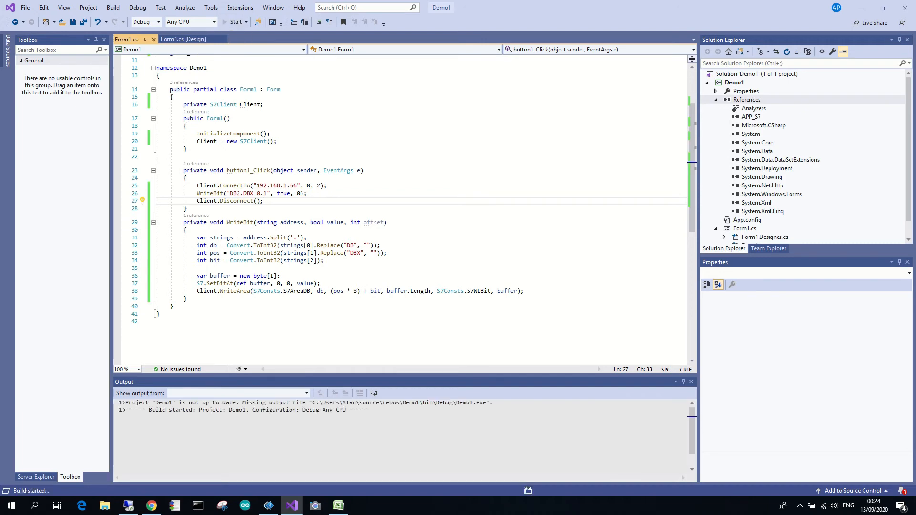
pyautogui.click(236, 22)
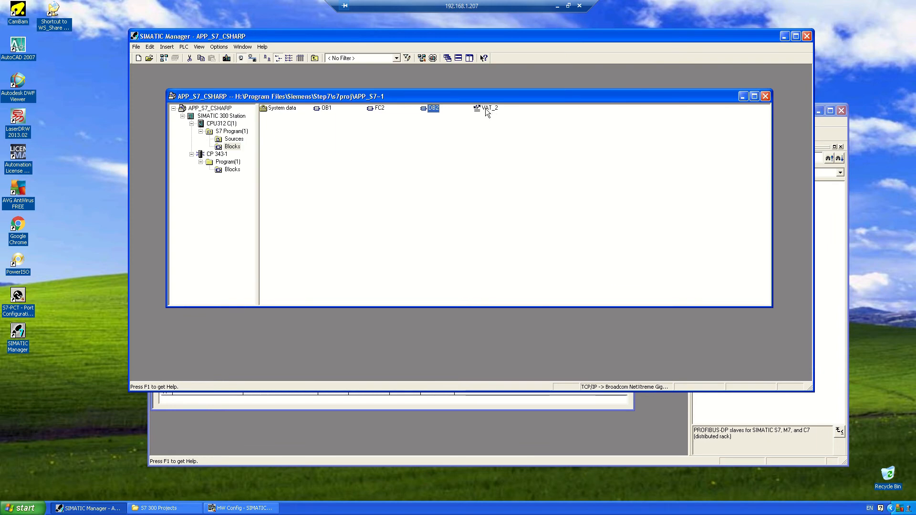
# Monitor the VAT_2 variable table online so the live DB2 bit values show.
pyautogui.doubleClick(487, 107)
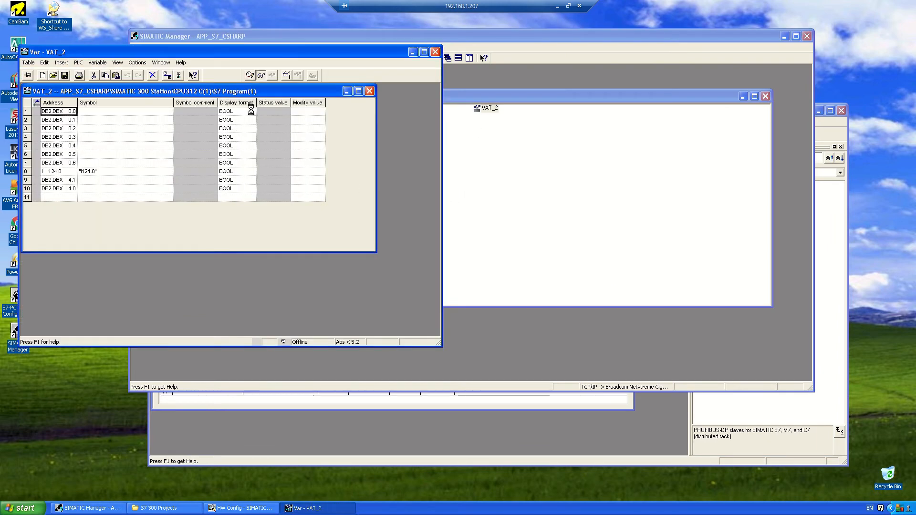
pyautogui.click(262, 74)
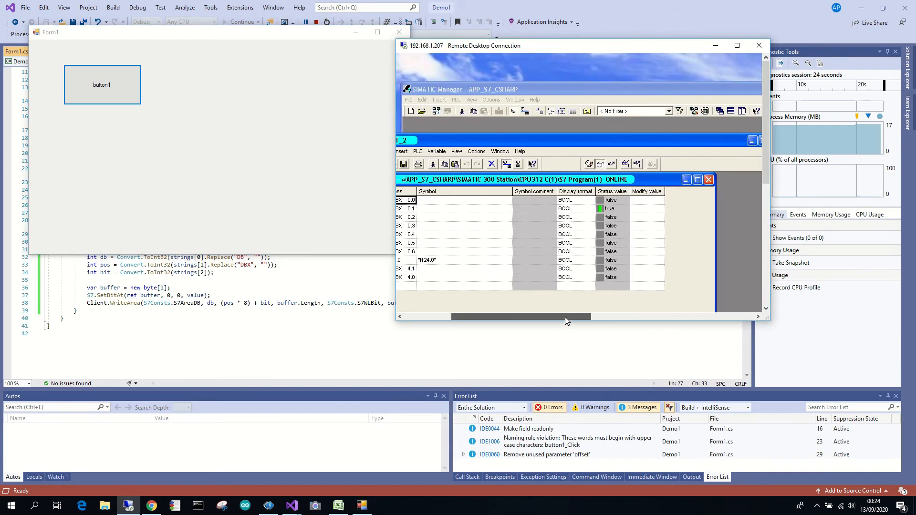
# Reset DB2.DBX 0.1 to 0 in the VAT, set it true again with button1, and close the form.
pyautogui.rightClick(610, 209)
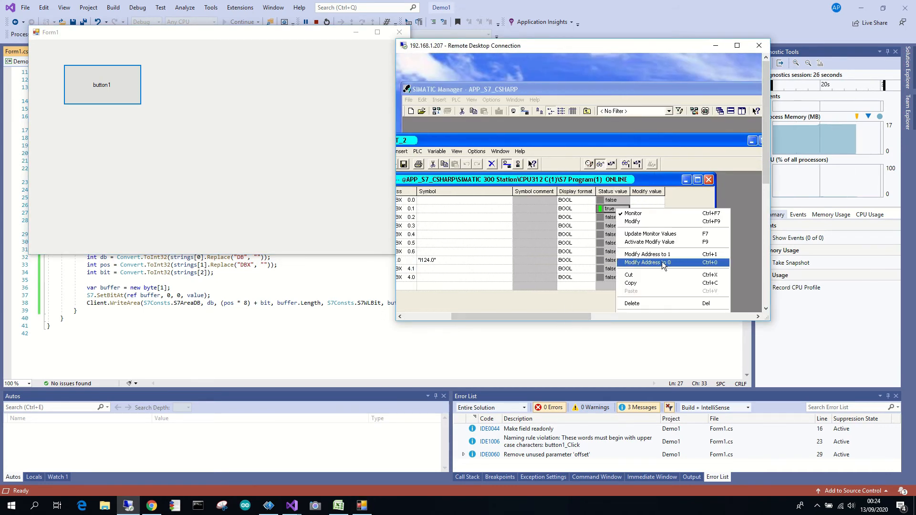
pyautogui.click(647, 262)
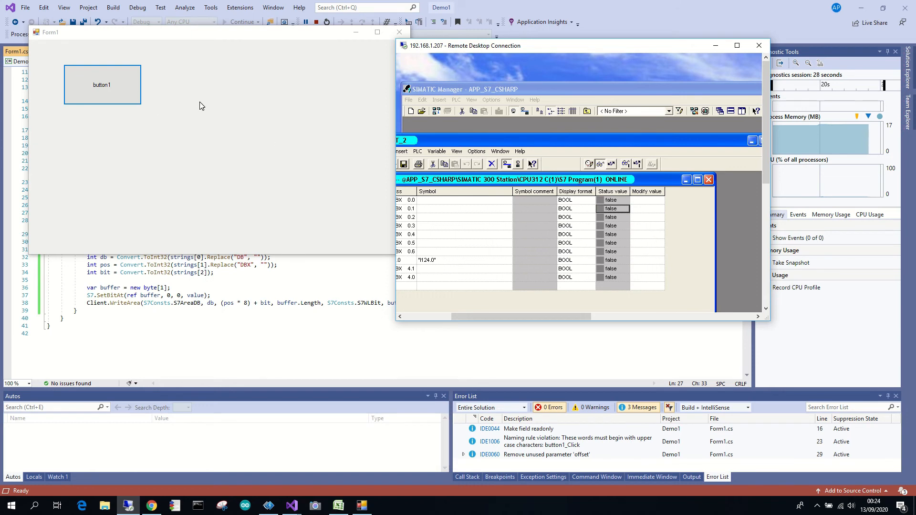
pyautogui.click(102, 85)
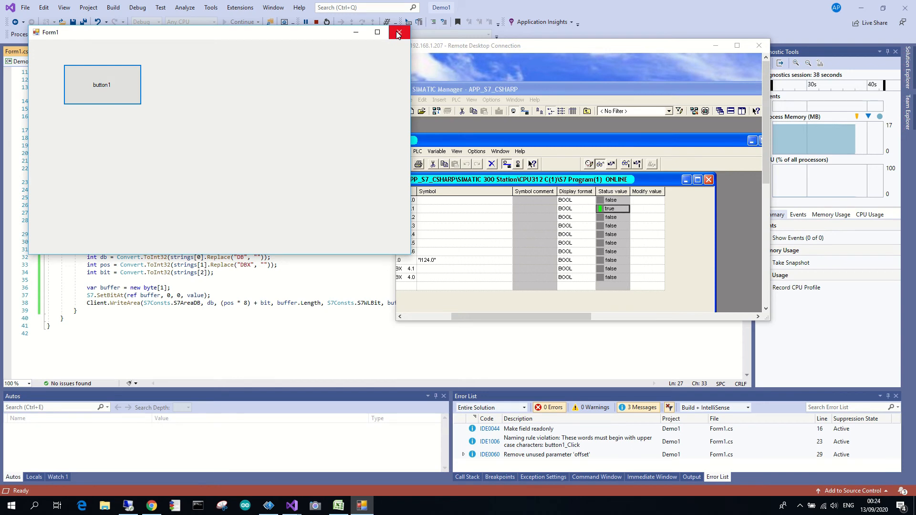
pyautogui.click(397, 32)
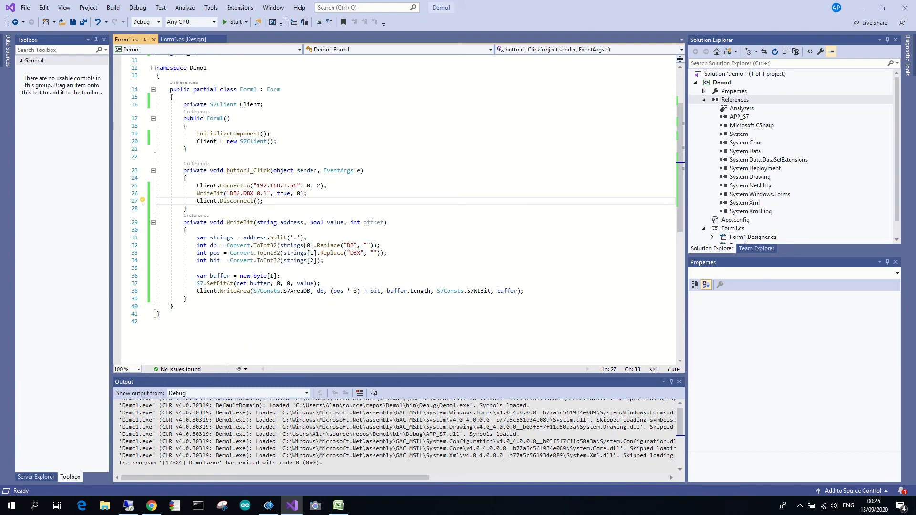
# Add a Button to Form1's design layout and create its ZSC_1067_Button_Click handler.
pyautogui.click(183, 39)
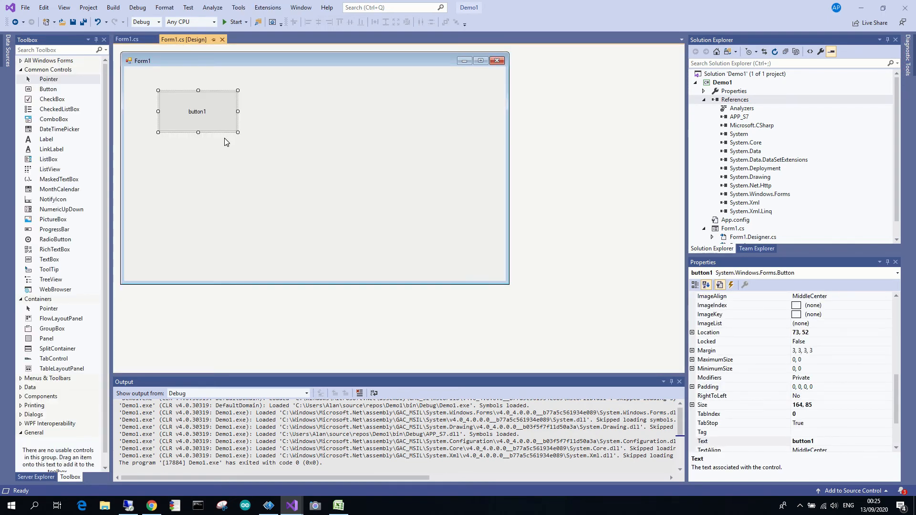
pyautogui.moveTo(157, 162)
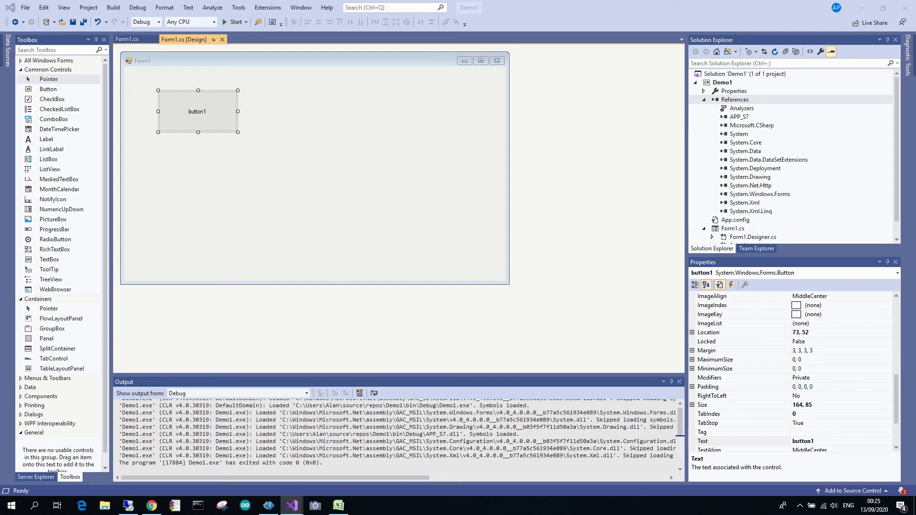
pyautogui.click(178, 172)
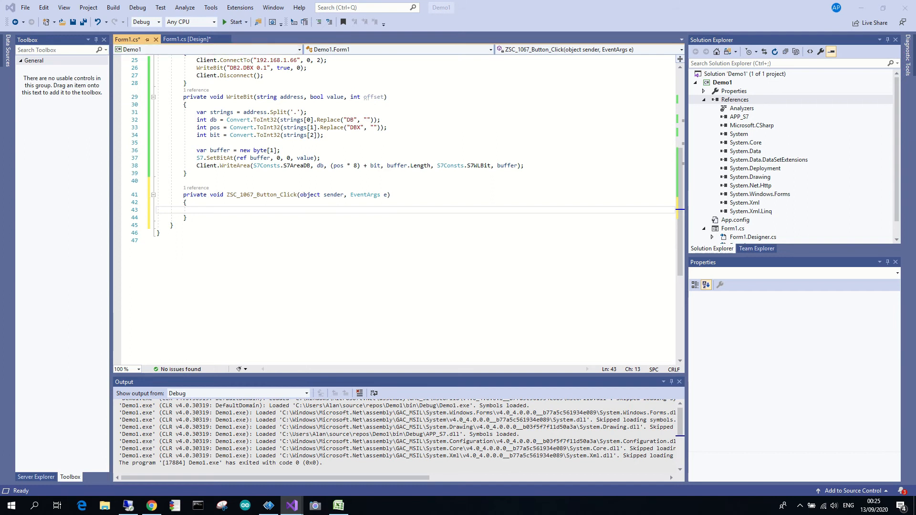
# Have ZSC_1067_Button_Click connect to 192.168.1.66 and read 4 bytes of DB2 into db1Buffer.
pyautogui.write('Client.ConnectTo("192.168.1.66", 0, 2);')
pyautogui.write('Client.DBRead(2, 0, 4, db1Buffer);')
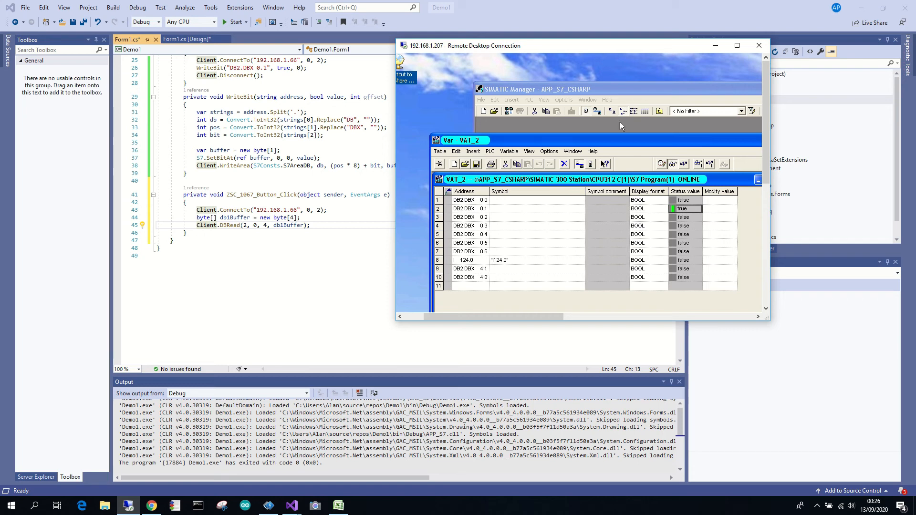
pyautogui.moveTo(715, 46)
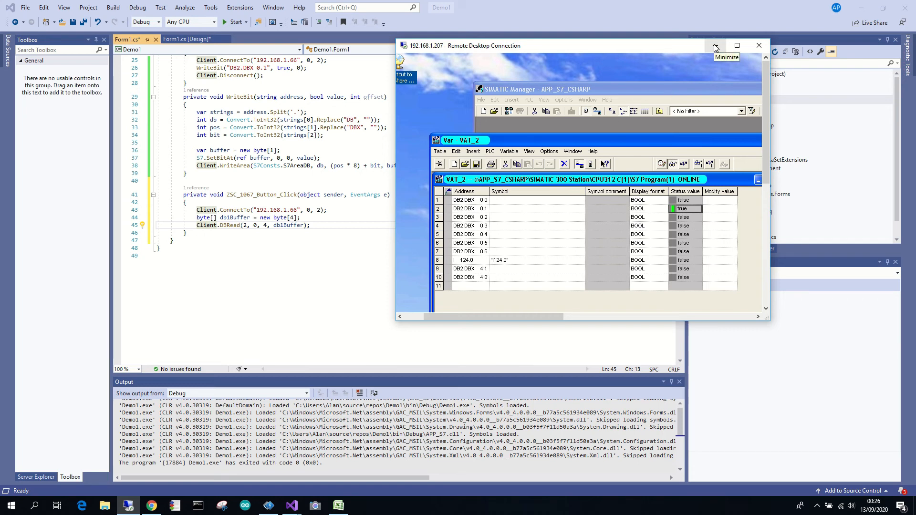
pyautogui.click(715, 45)
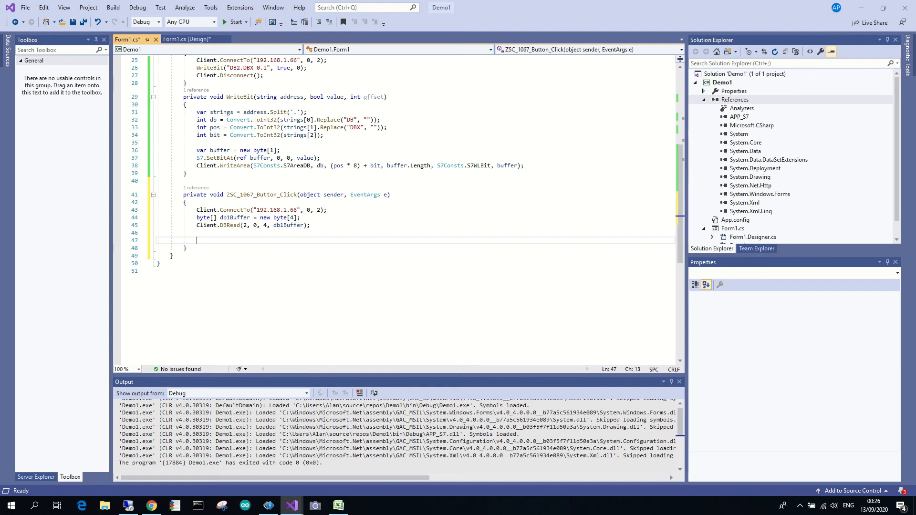
# Read bit 0.5 into db1dbx1, show it in ZSC_1067_Status.Text, and disconnect the client.
pyautogui.write('bool db1dbx1 = S7.GetBitAt(db1Buffer, 0, 5);')
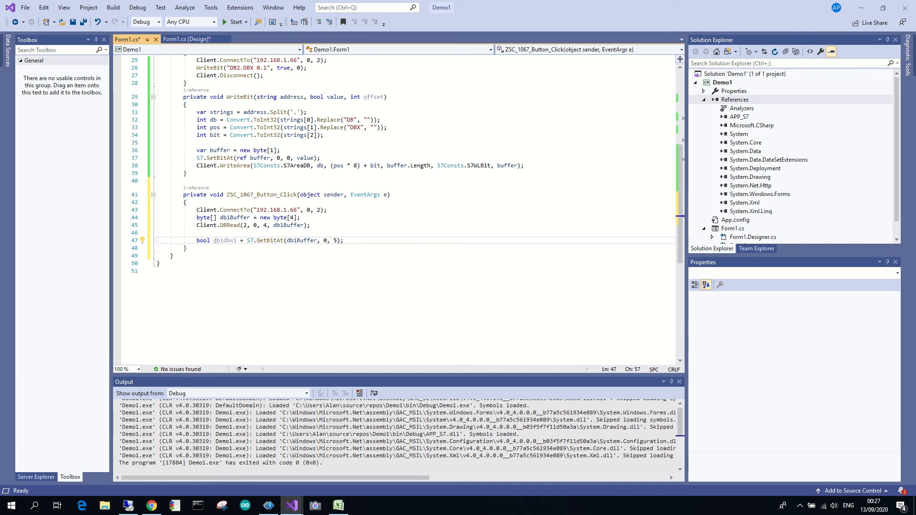
pyautogui.click(187, 38)
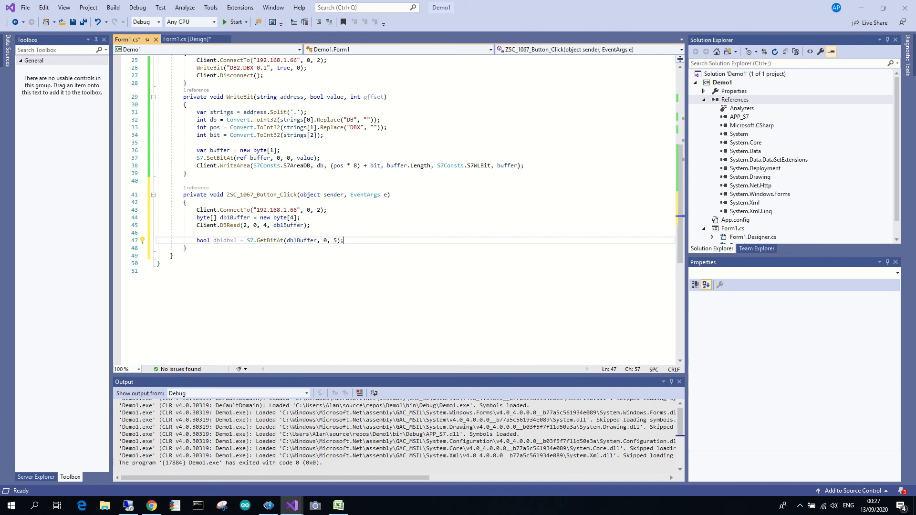
pyautogui.write('ZSC_1067_Status.Text = db1dbx1.ToString();')
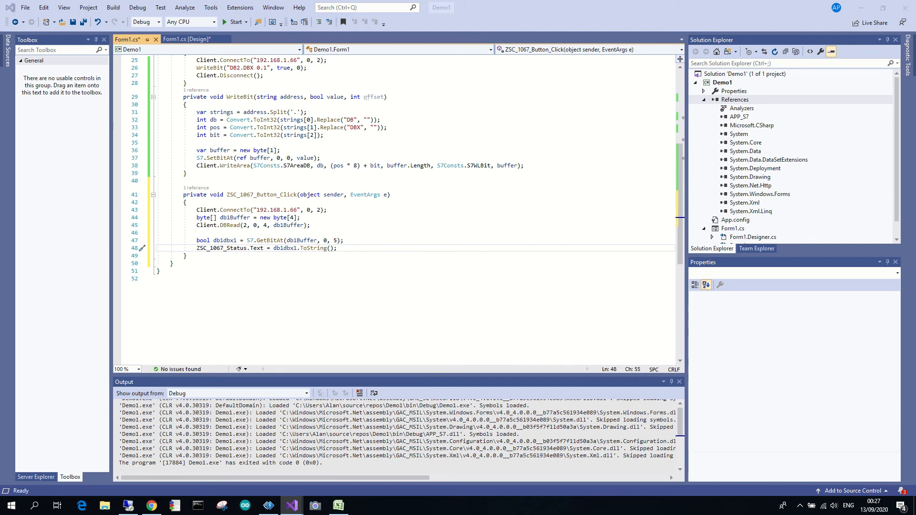
pyautogui.write('Client.Disconnect();')
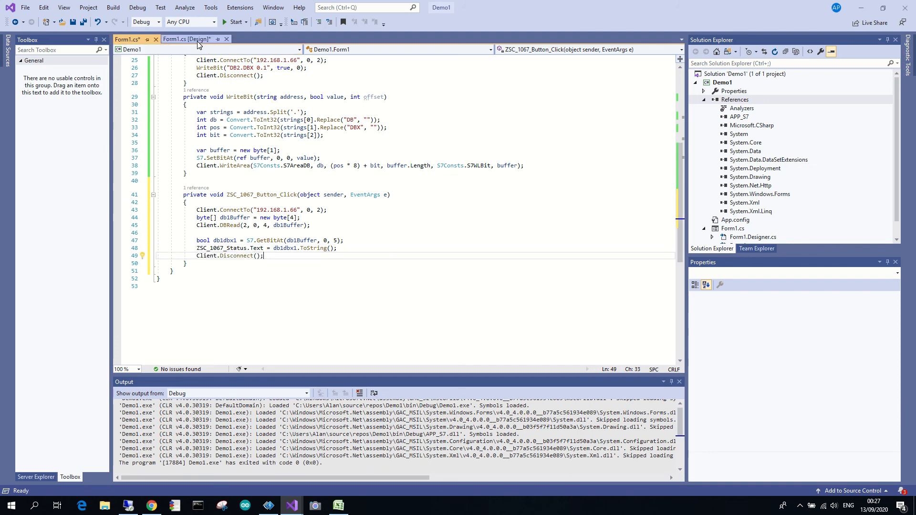
pyautogui.click(187, 39)
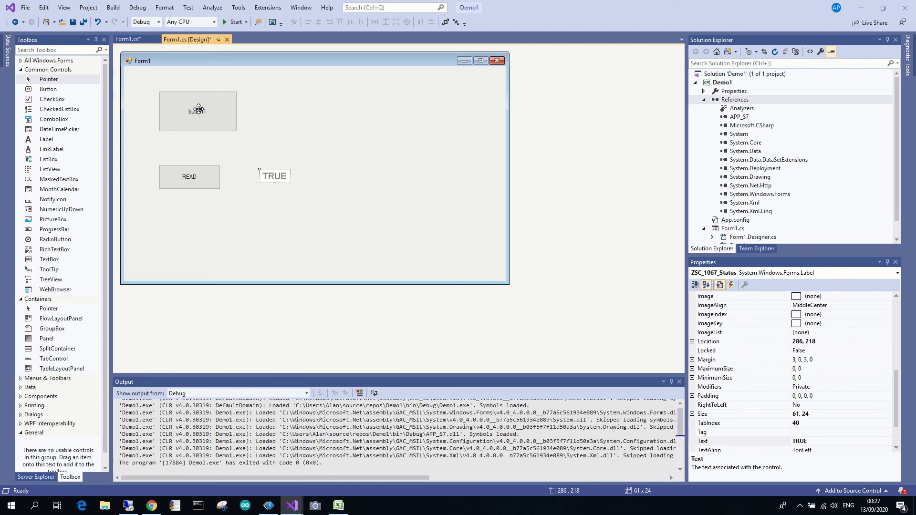
pyautogui.click(127, 39)
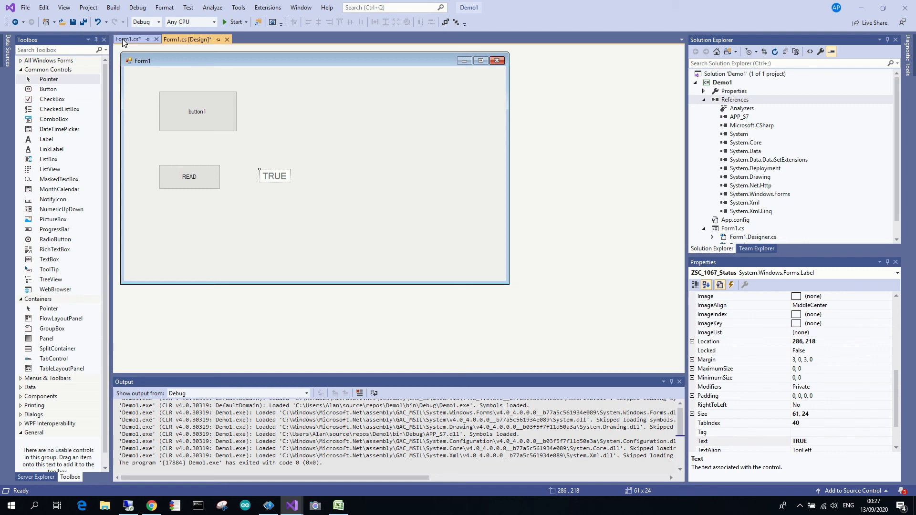
pyautogui.click(129, 39)
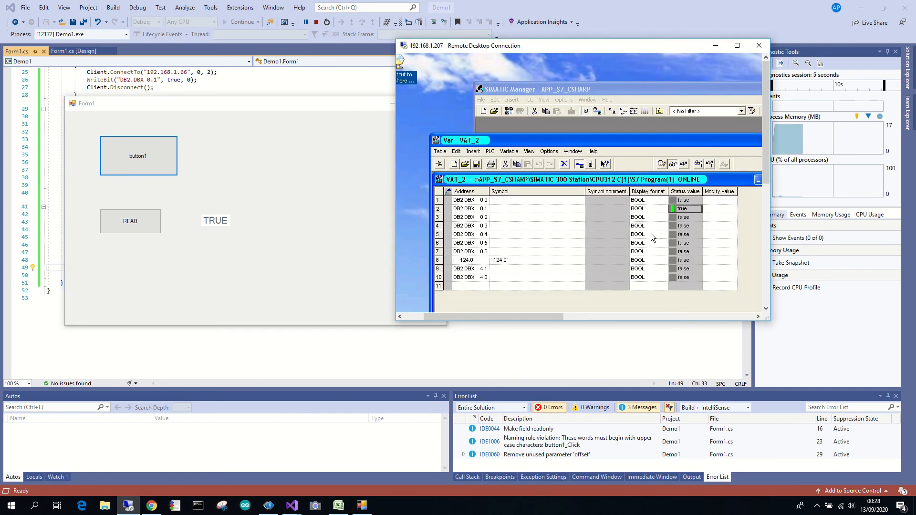
# Read False with the READ button, set DB2.DBX 0.5 to 1 in the VAT, read True, and close Form1.
pyautogui.click(129, 220)
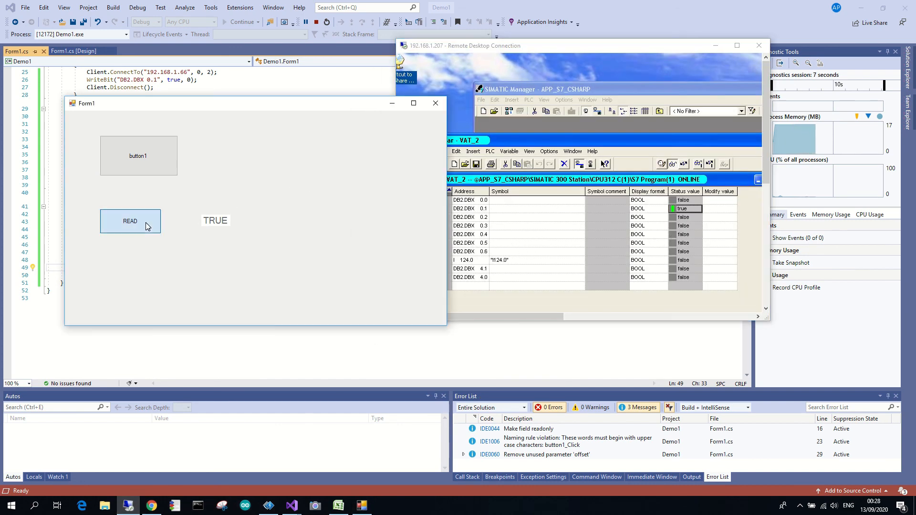
pyautogui.click(130, 221)
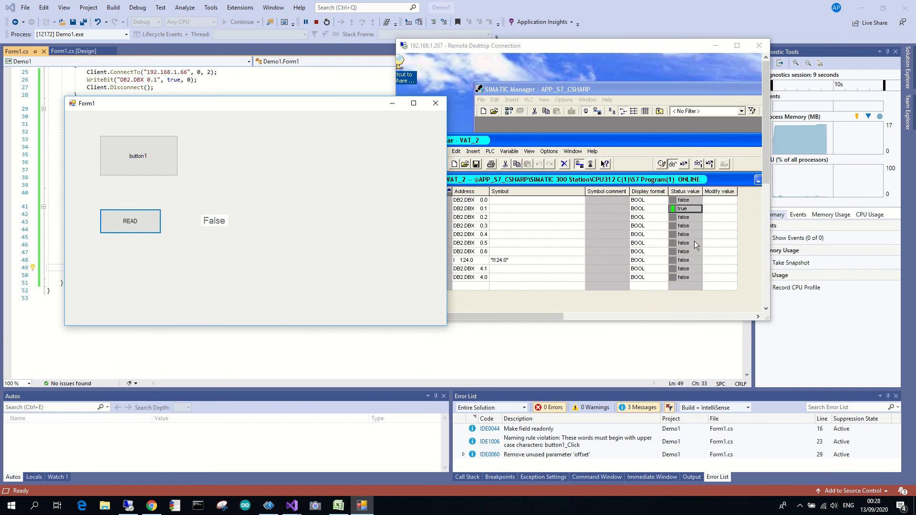
pyautogui.rightClick(693, 242)
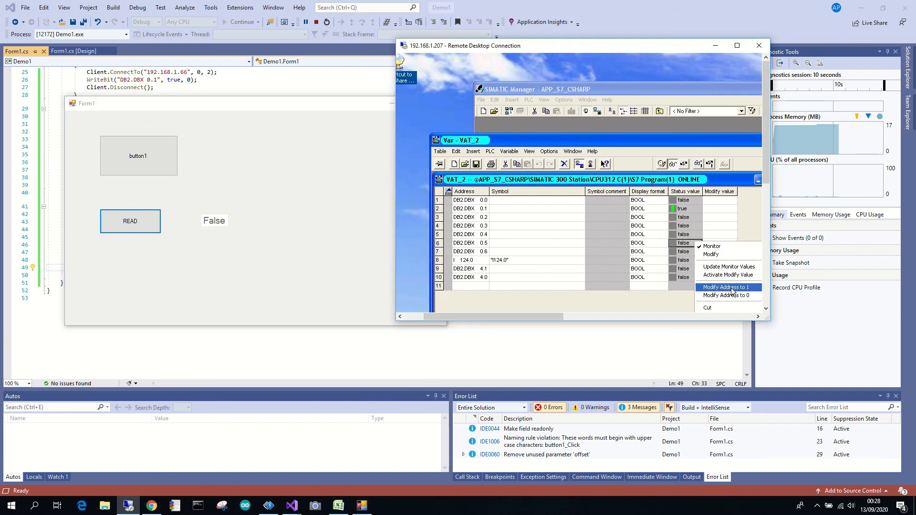
pyautogui.click(727, 287)
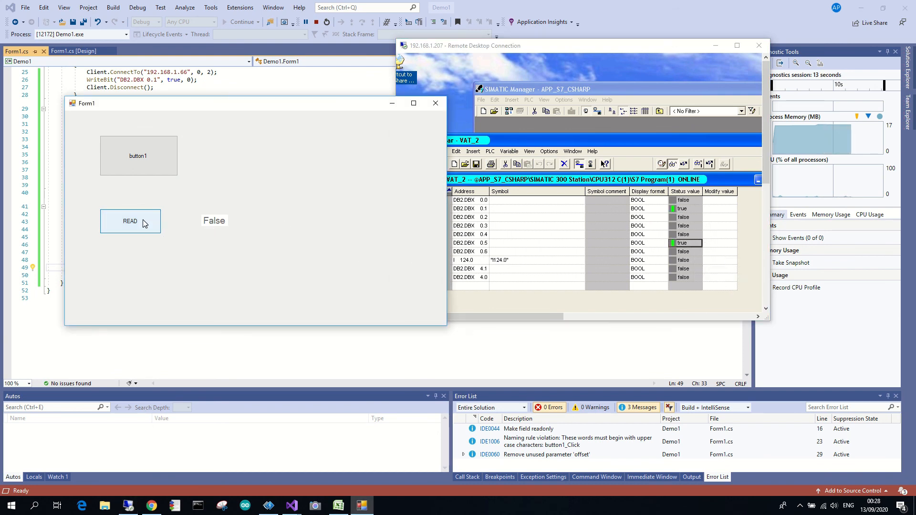
pyautogui.click(130, 220)
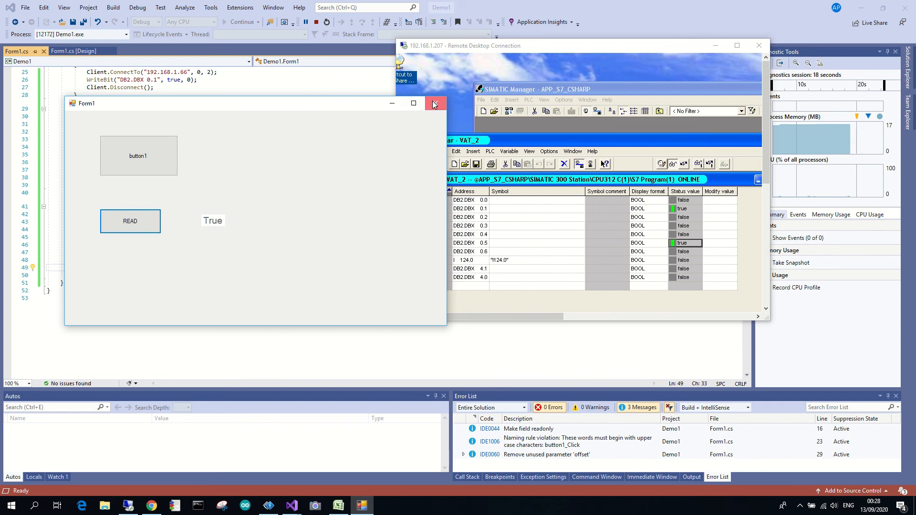
pyautogui.click(435, 103)
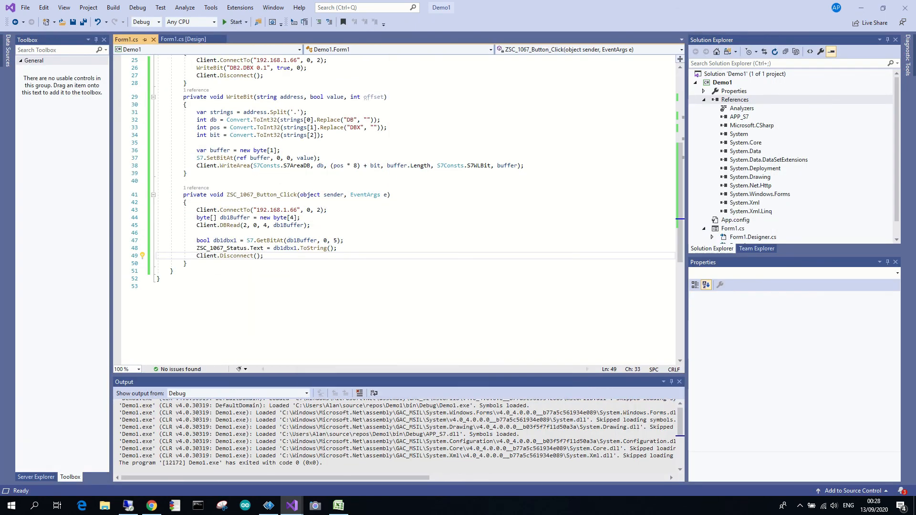